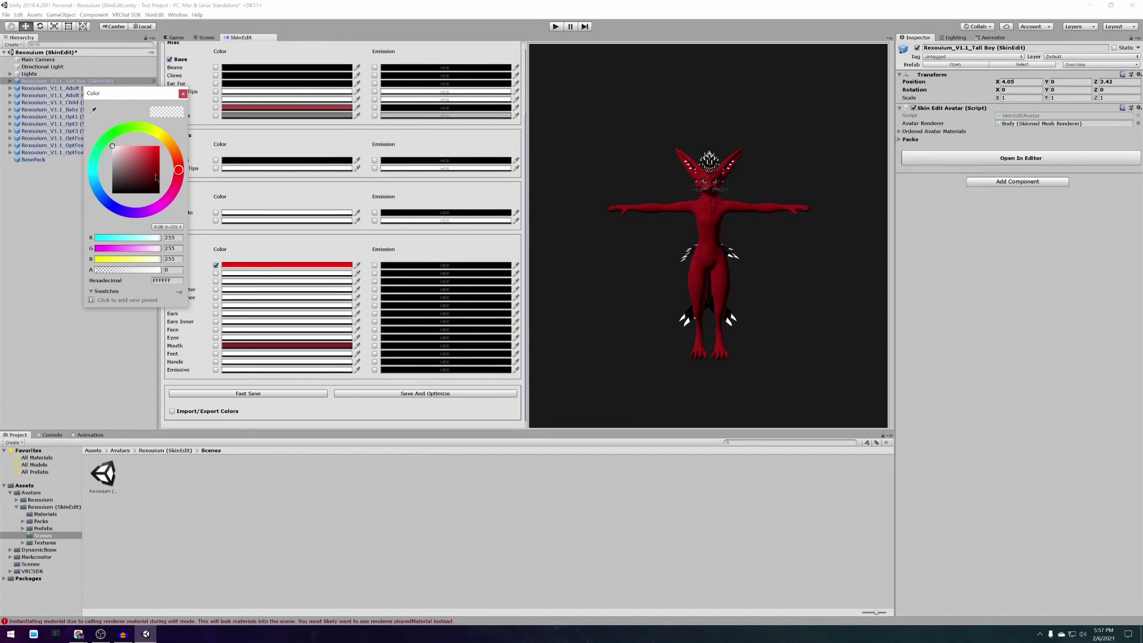
Set the body red, darken the outer belly, cream inner belly, and black face, feet, hands and feathers
{"action": "left_click", "coordinate": [177, 170]}
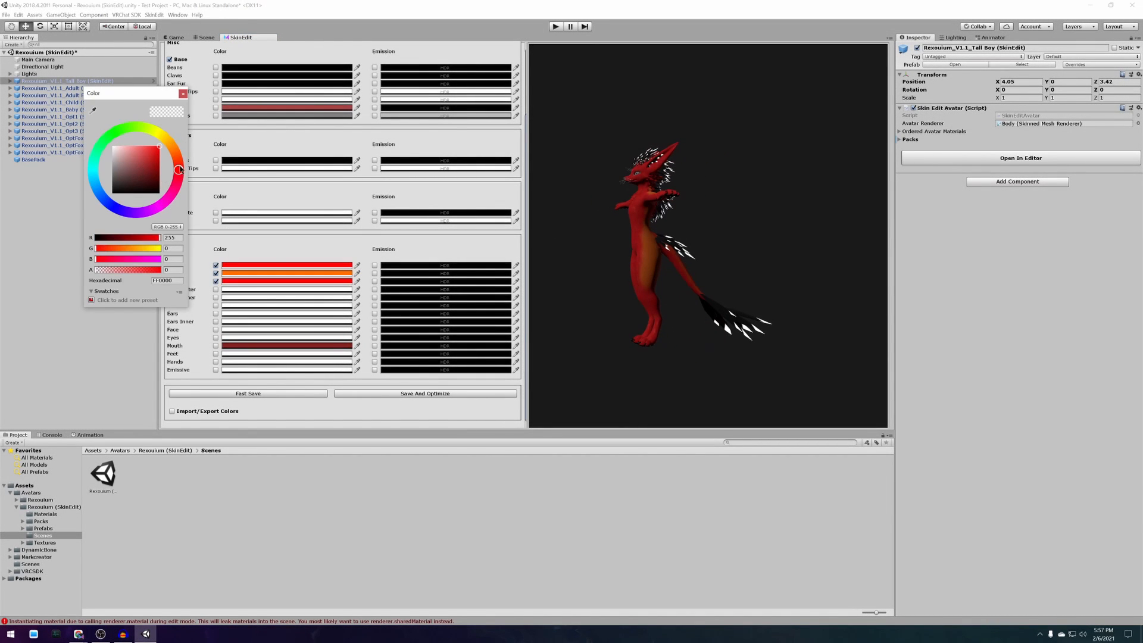
{"action": "left_click", "coordinate": [112, 145]}
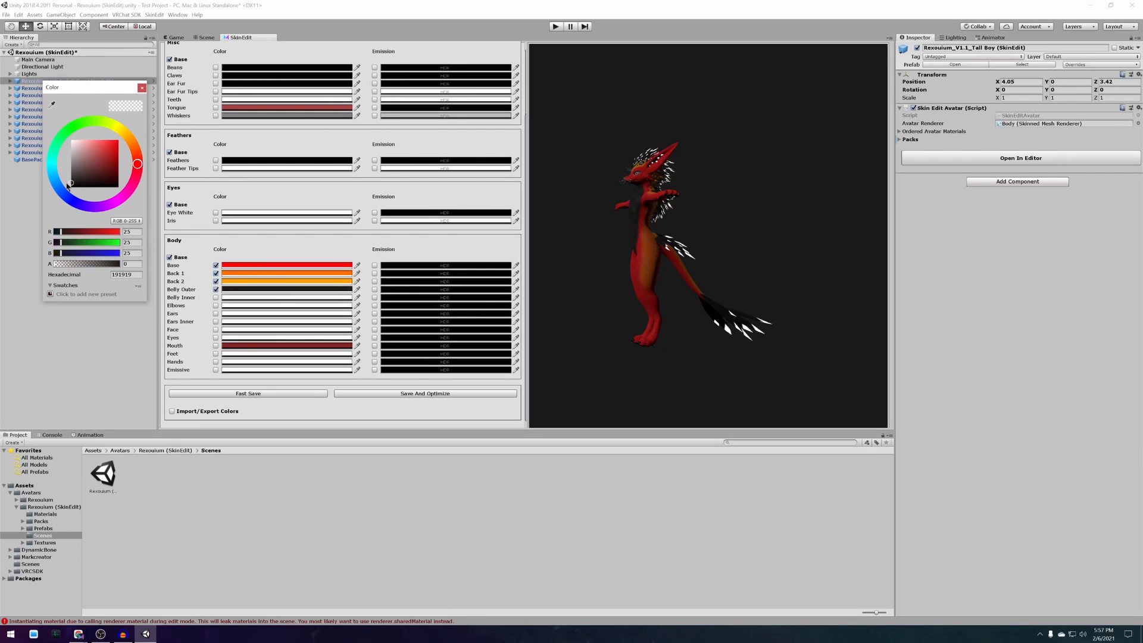
{"action": "left_click", "coordinate": [70, 147]}
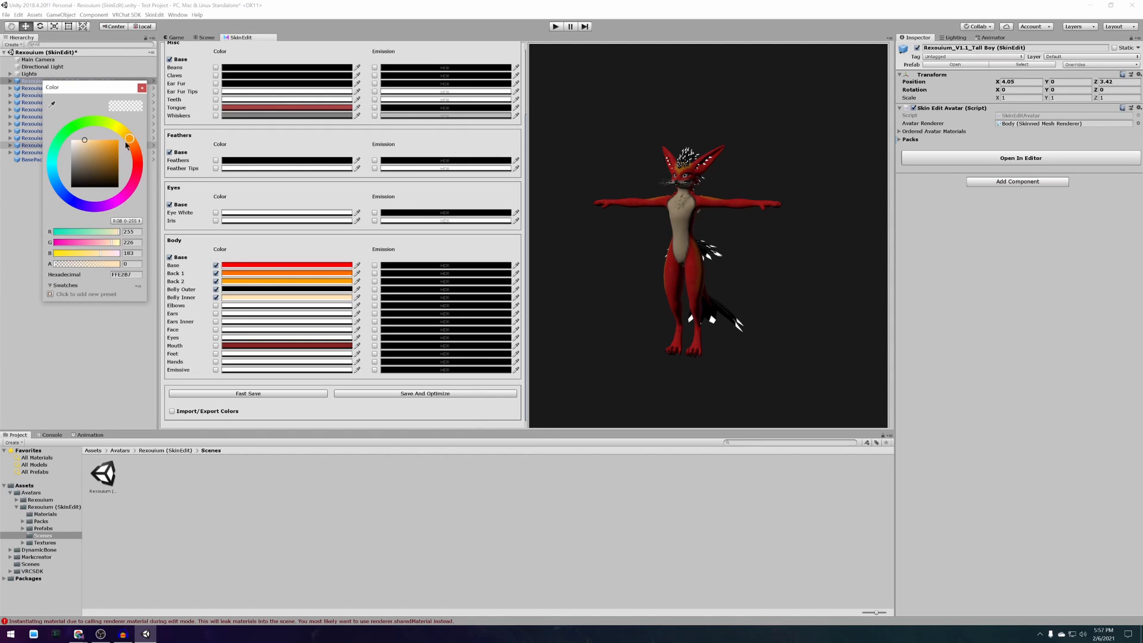
{"action": "left_click", "coordinate": [135, 143]}
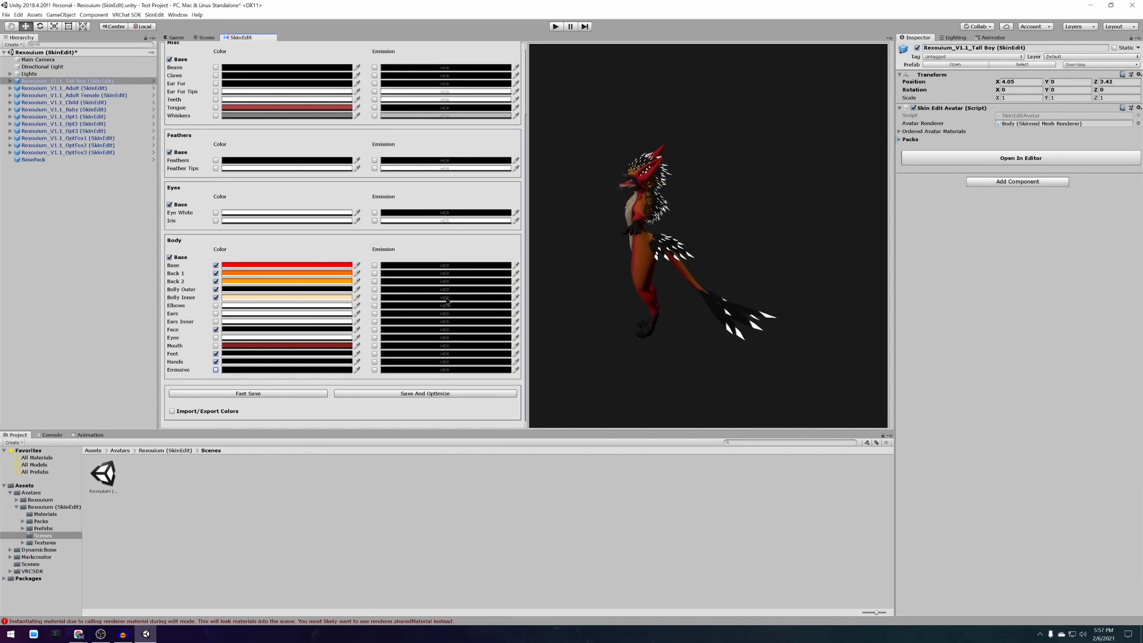
{"action": "left_click", "coordinate": [374, 168]}
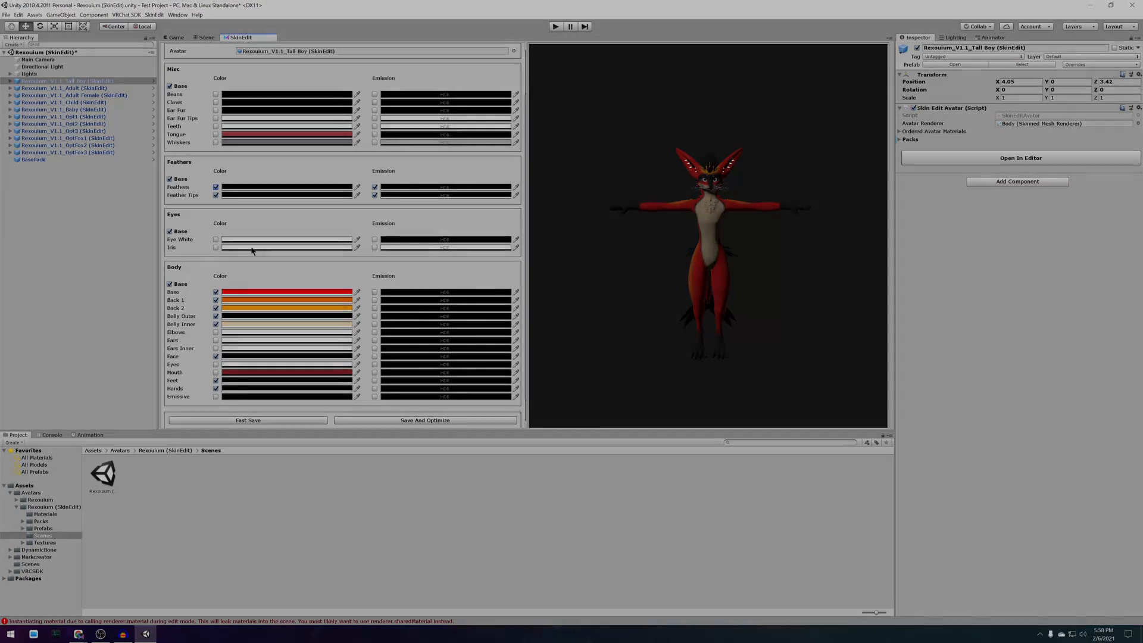
Download the SkinEdit Rexouium v1.0 package from its Gumroad content page
{"action": "left_click", "coordinate": [76, 632]}
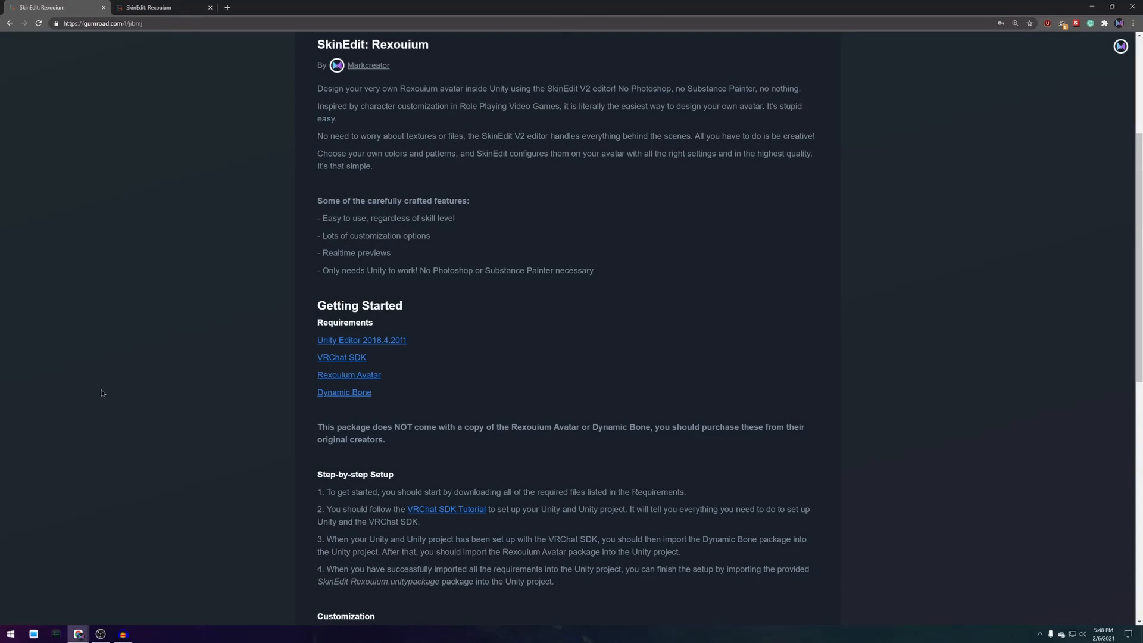
{"action": "left_click", "coordinate": [162, 7]}
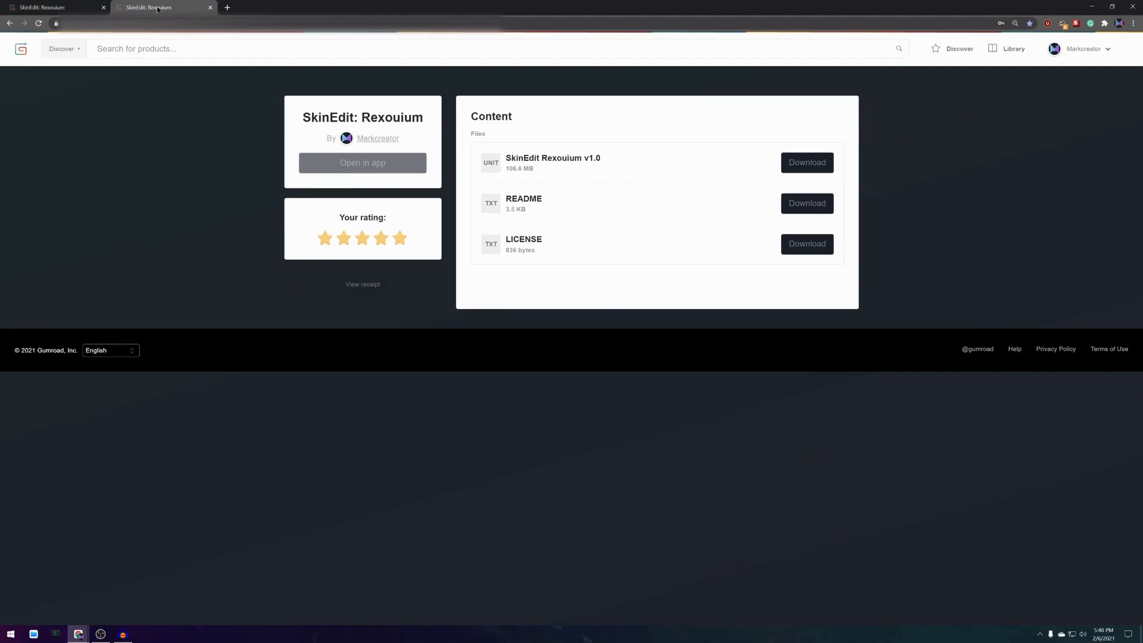
{"action": "left_click", "coordinate": [806, 162]}
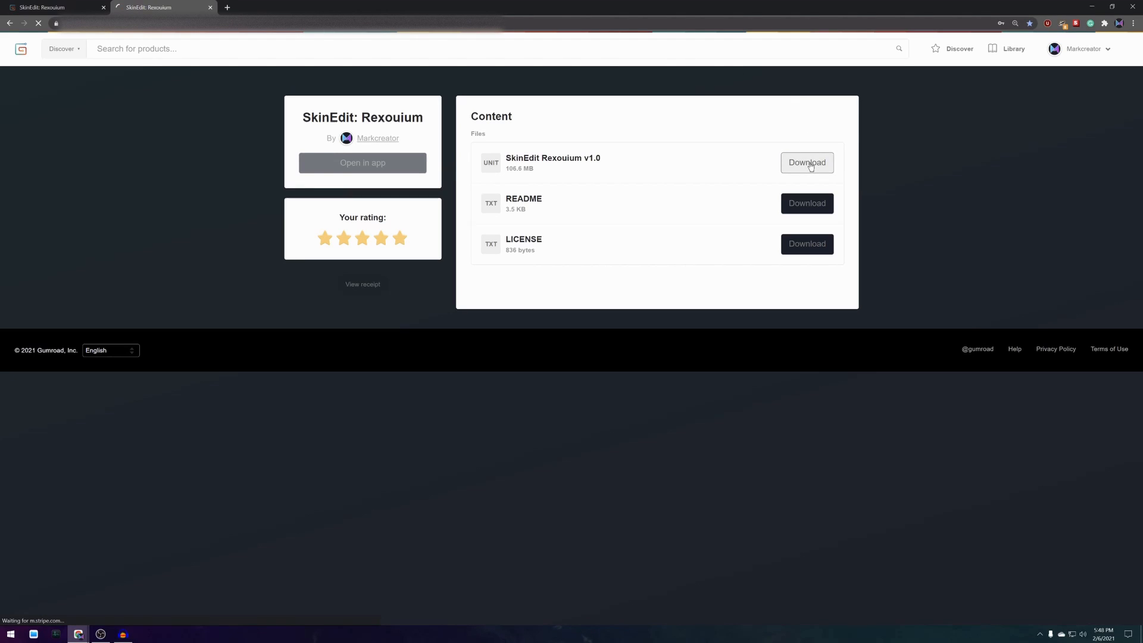
{"action": "left_click", "coordinate": [806, 162]}
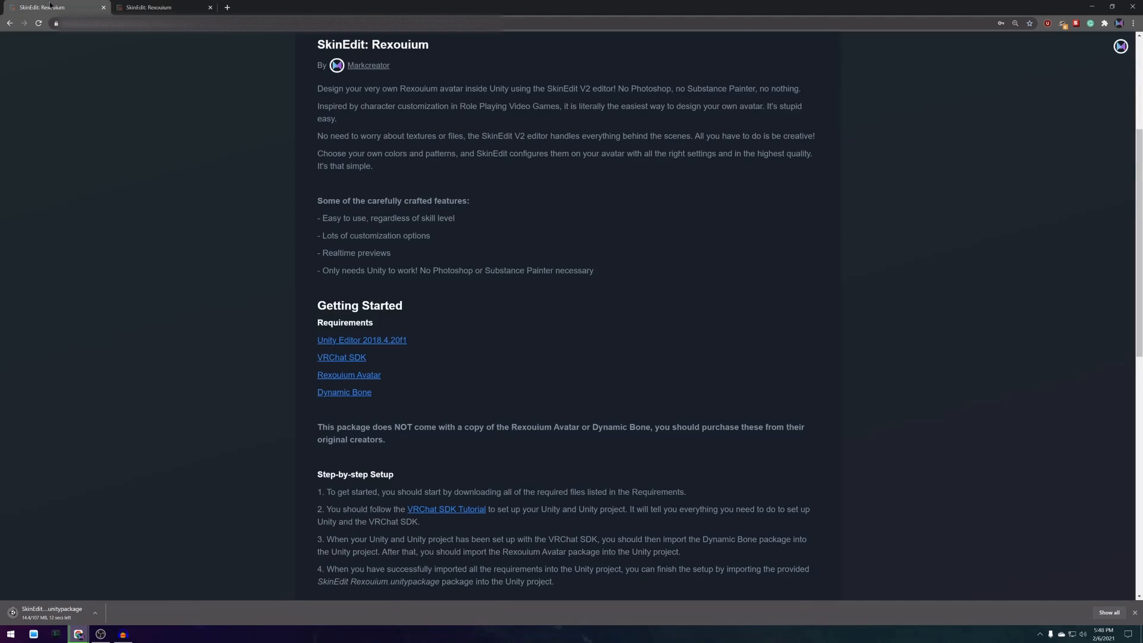
{"action": "mouse_move", "coordinate": [362, 339]}
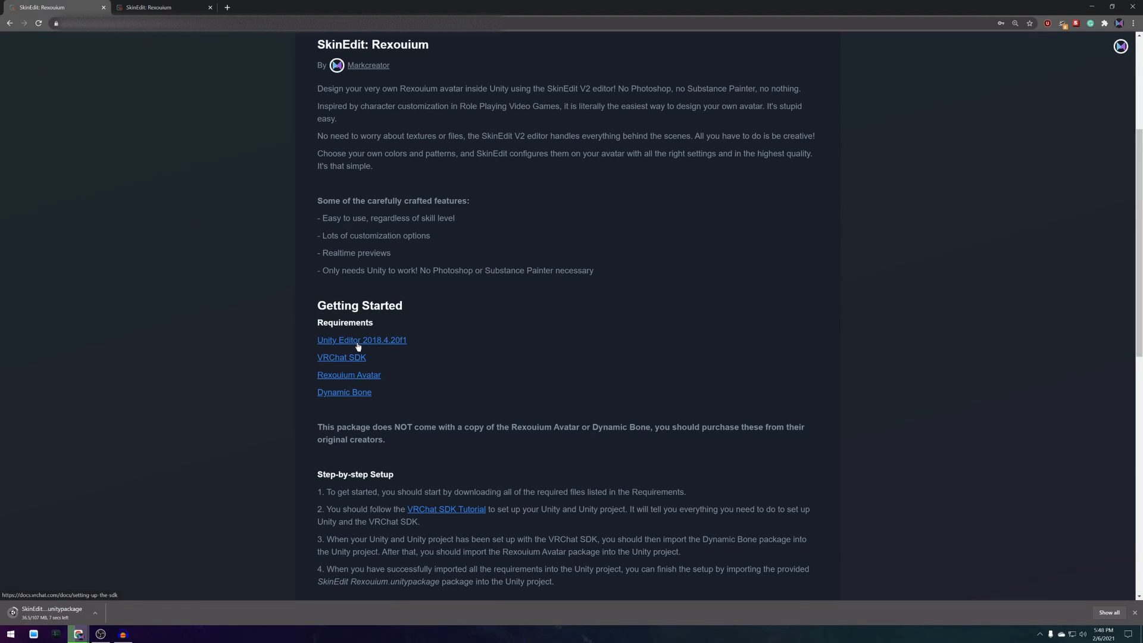
Open the VRChat SDK, Rexouium Avatar and Dynamic Bone requirement links in new tabs and visit them
{"action": "right_click", "coordinate": [342, 358]}
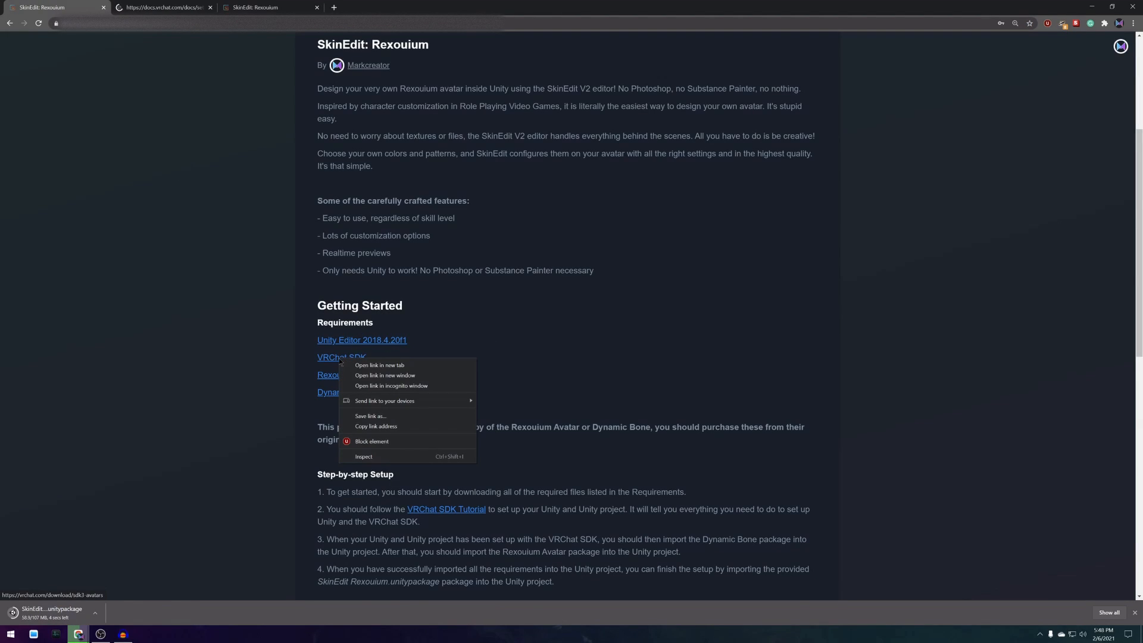
{"action": "left_click", "coordinate": [378, 365]}
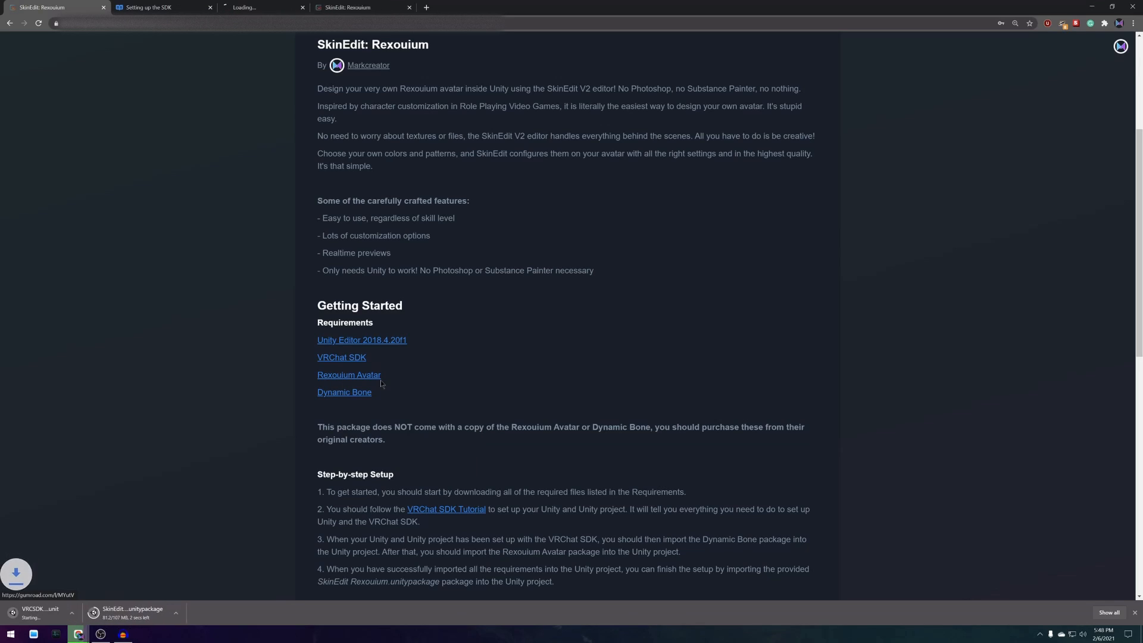
{"action": "left_click", "coordinate": [348, 376]}
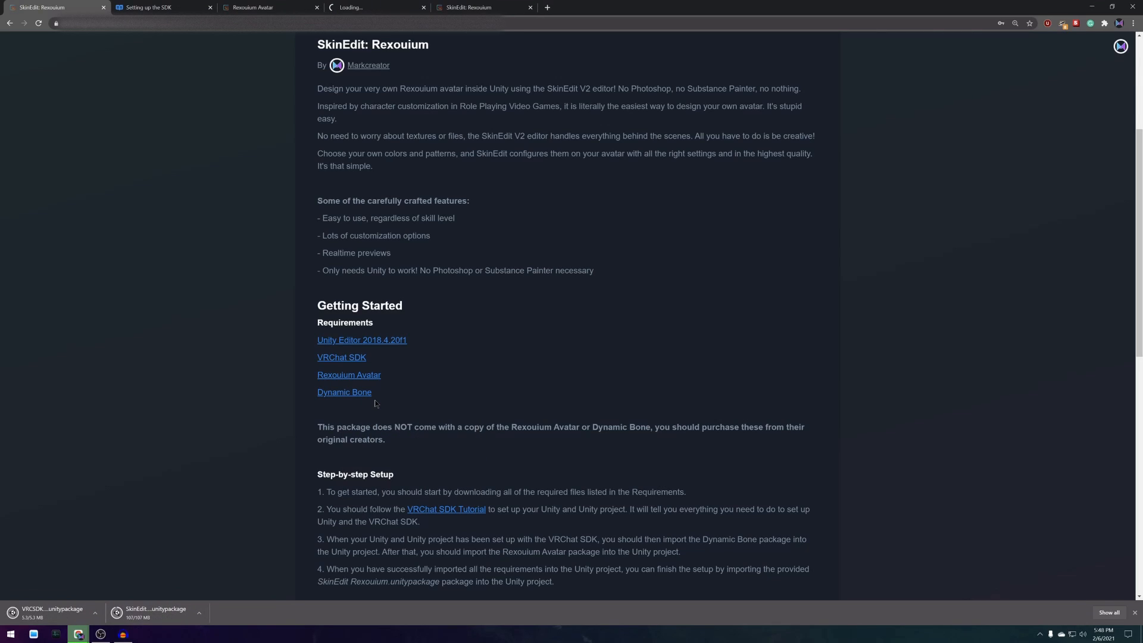
{"action": "left_click", "coordinate": [344, 391]}
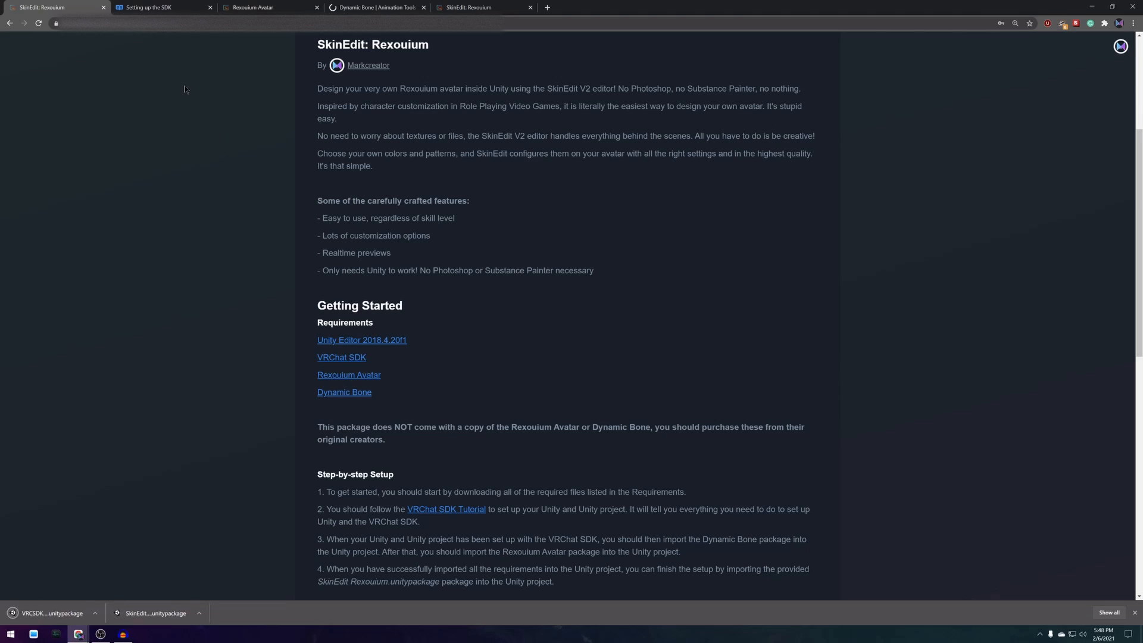
{"action": "left_click", "coordinate": [157, 7]}
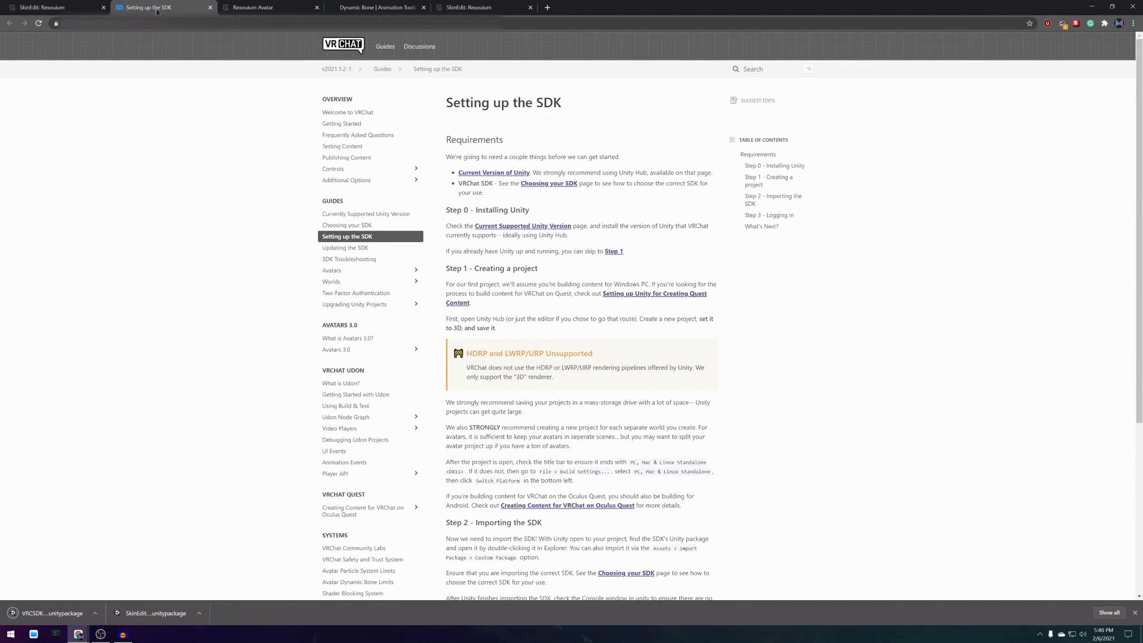
{"action": "left_click", "coordinate": [271, 7]}
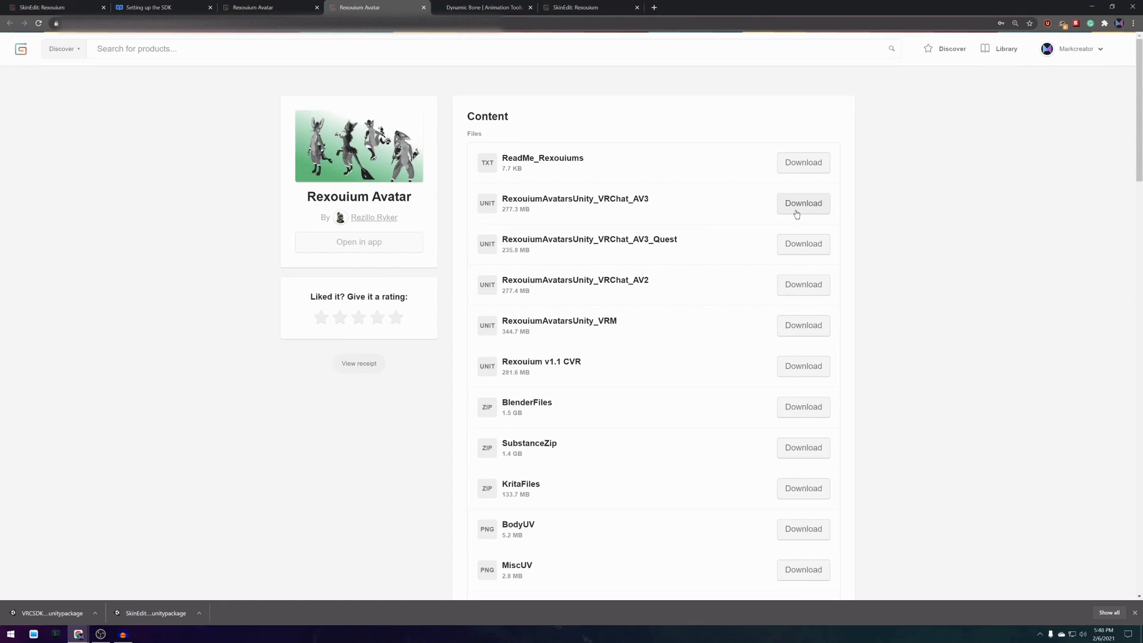
Download RexouiumAvatarsUnity_VRChat_AV3 and close the Rexouium Avatar and SkinEdit pages
{"action": "left_click", "coordinate": [802, 204]}
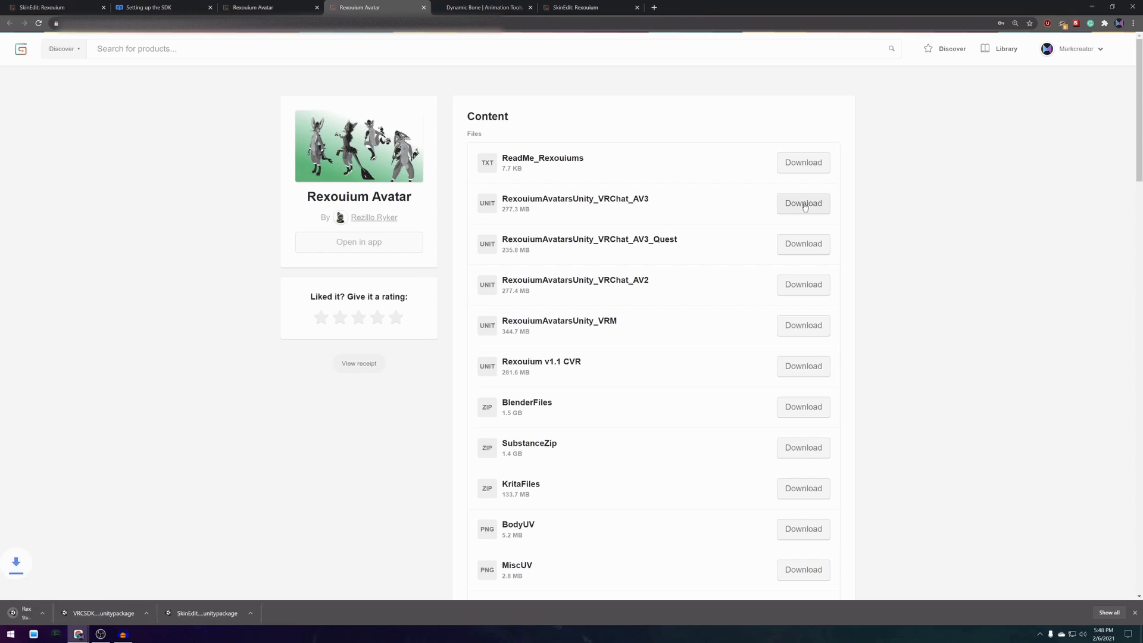
{"action": "left_click", "coordinate": [801, 202]}
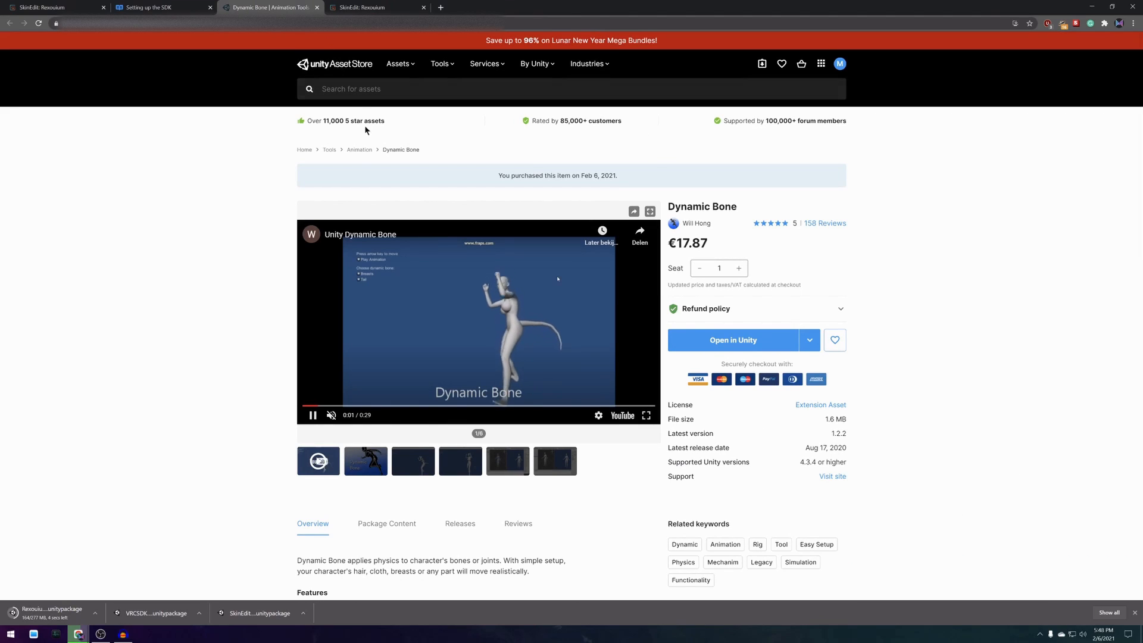
{"action": "left_click", "coordinate": [371, 8]}
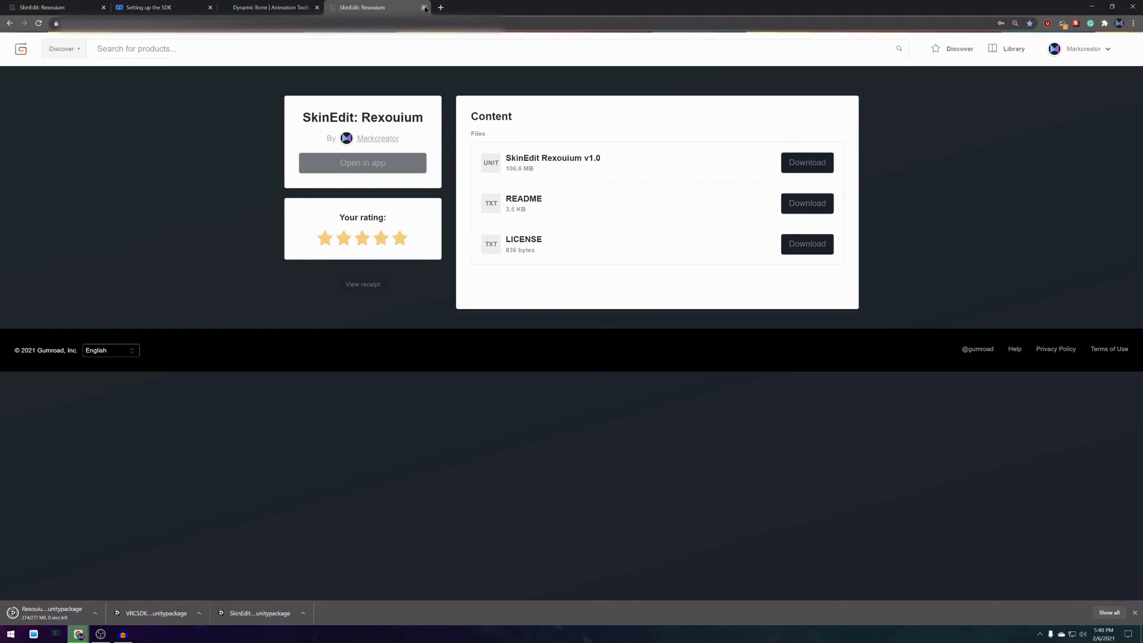
{"action": "left_click", "coordinate": [424, 7]}
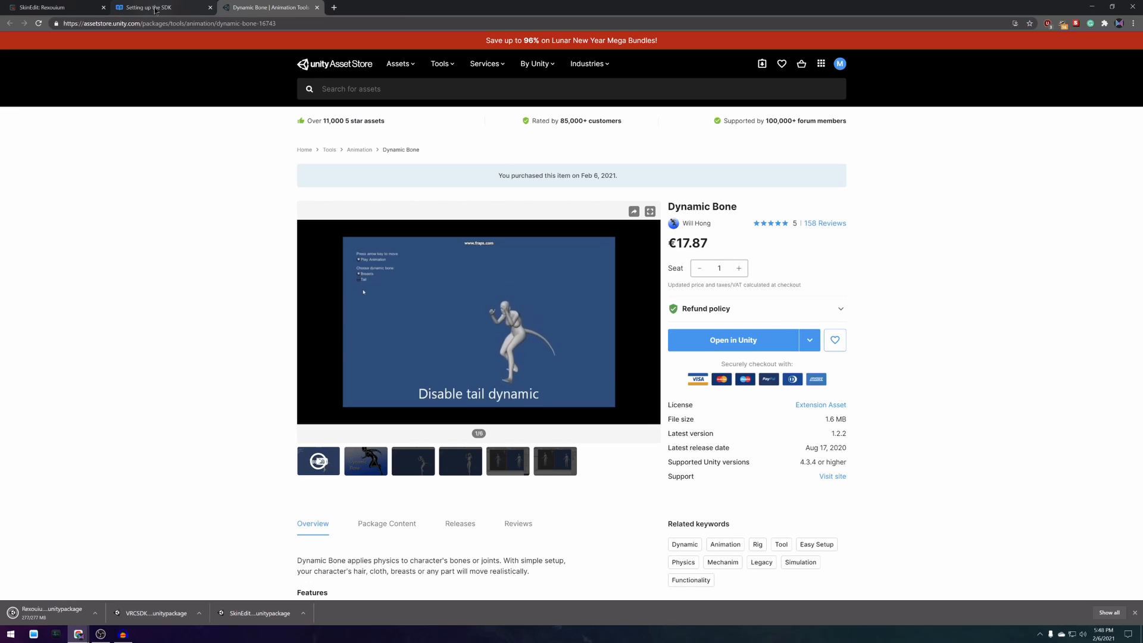
Move the downloaded unitypackages to the desktop, dismiss the download bar and maximize Chrome again
{"action": "left_click", "coordinate": [157, 7]}
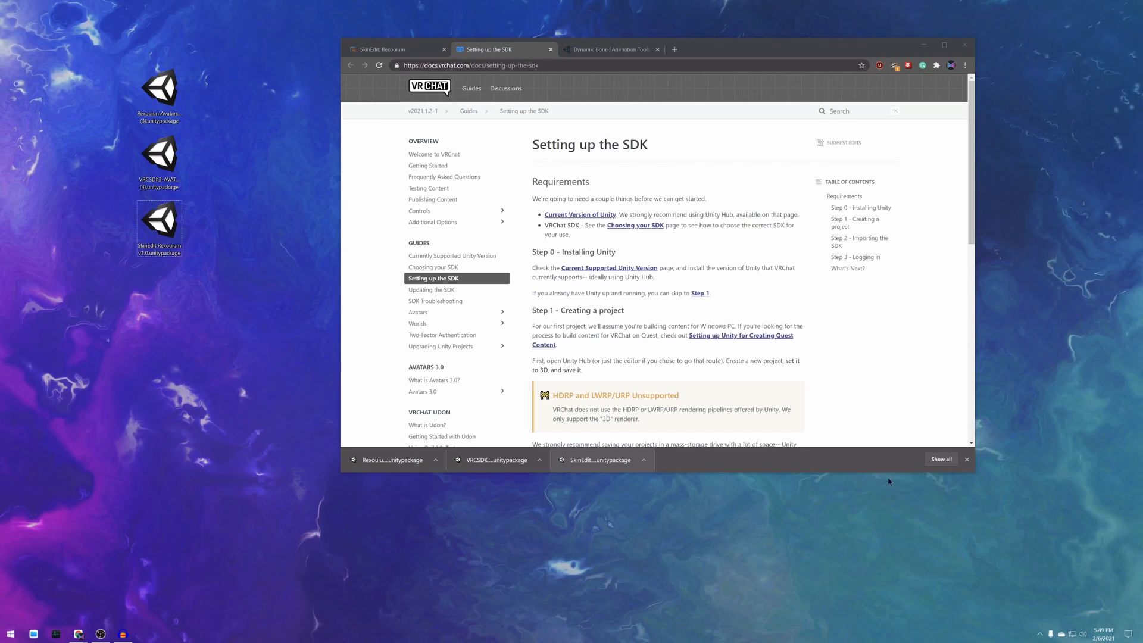
{"action": "left_click", "coordinate": [967, 459]}
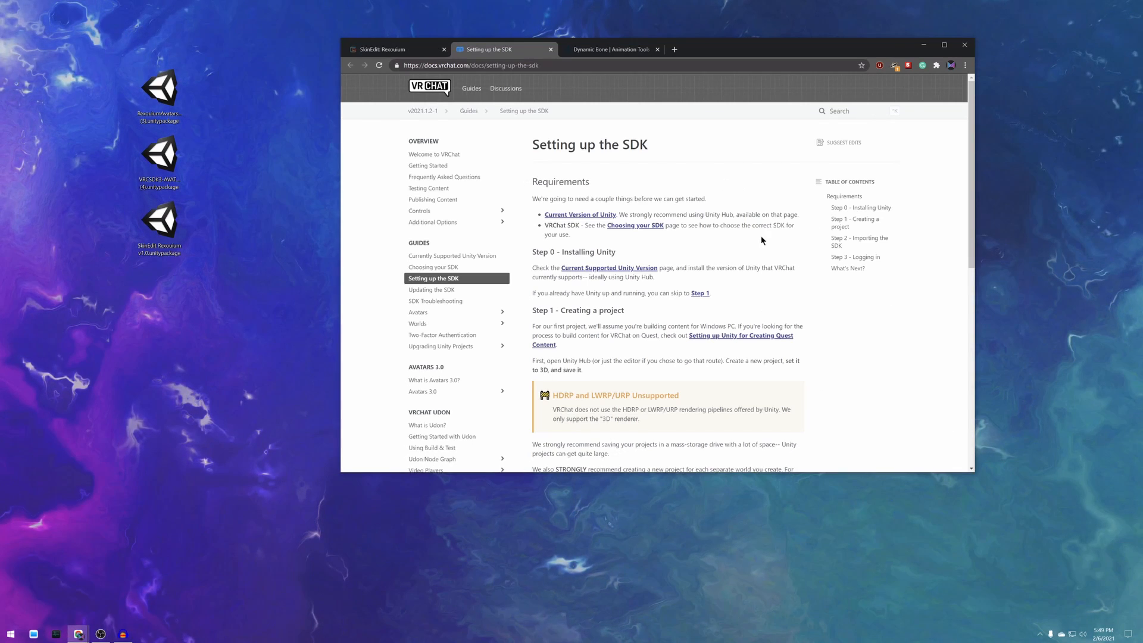
{"action": "left_click", "coordinate": [943, 44]}
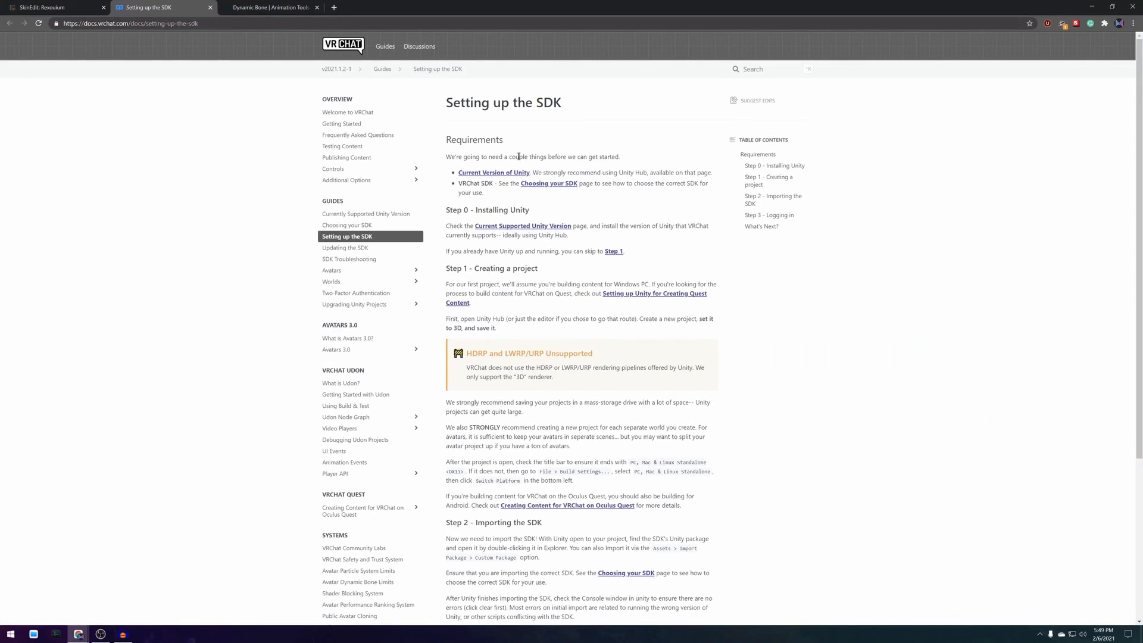
{"action": "mouse_move", "coordinate": [439, 165]}
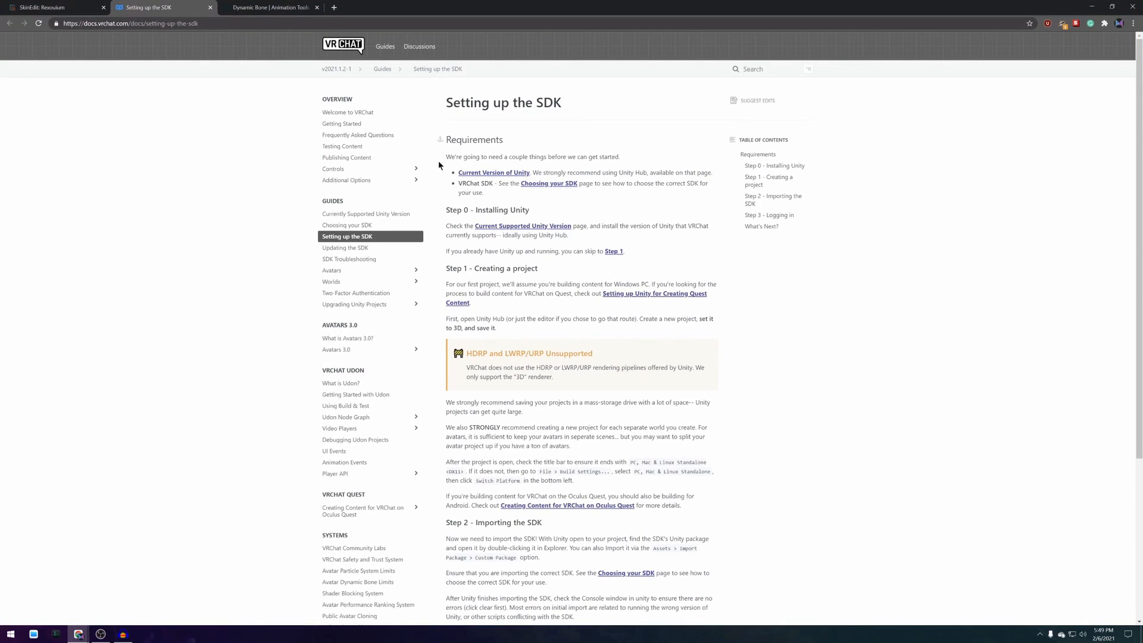
{"action": "mouse_move", "coordinate": [521, 227]}
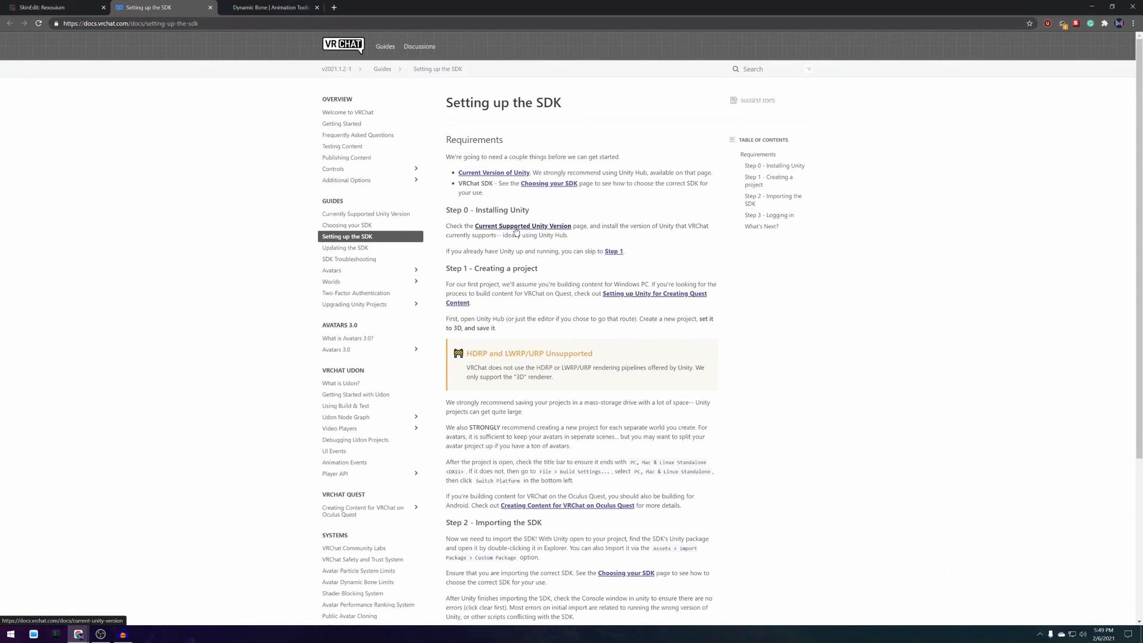
Follow the Current Supported Unity Version page to Unity's site and download the Unity Hub installer
{"action": "left_click", "coordinate": [522, 226]}
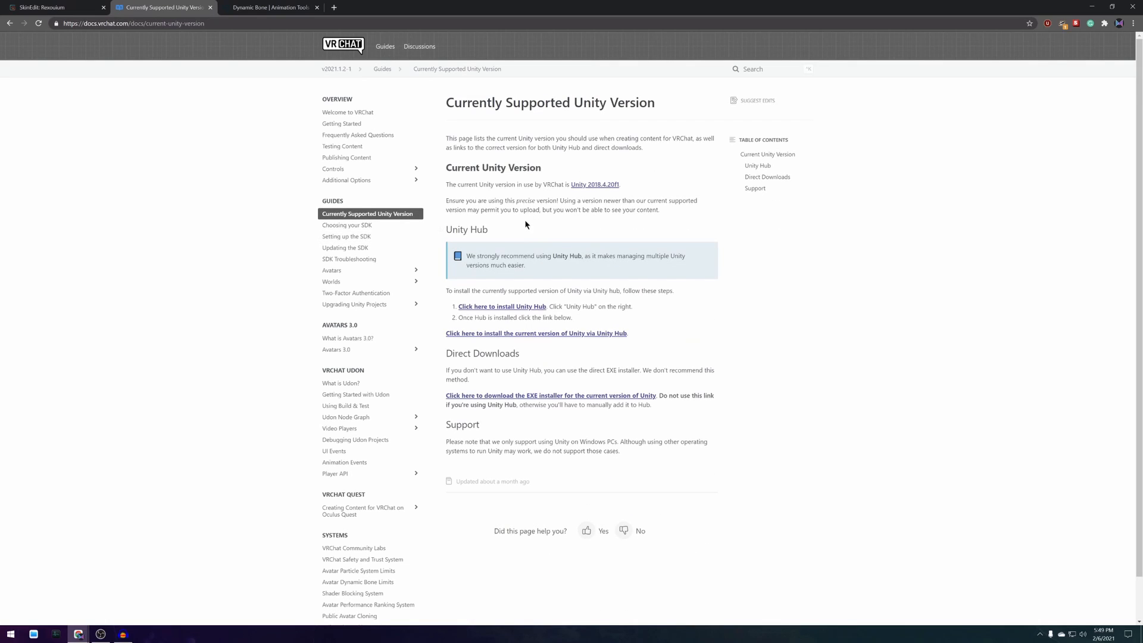
{"action": "mouse_move", "coordinate": [502, 305]}
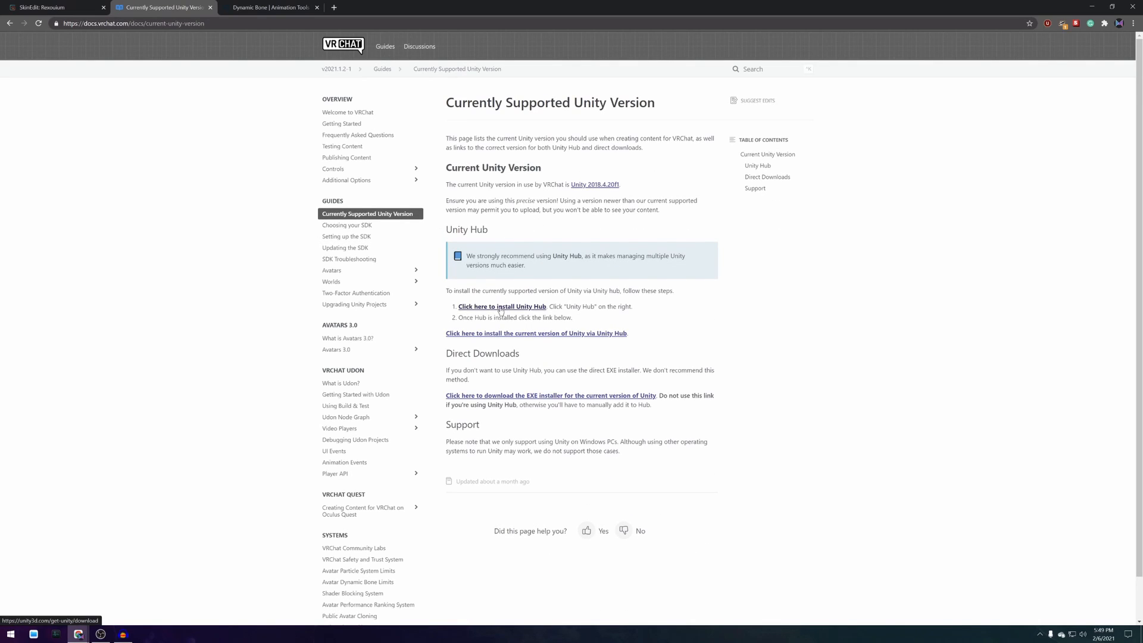
{"action": "left_click", "coordinate": [501, 306]}
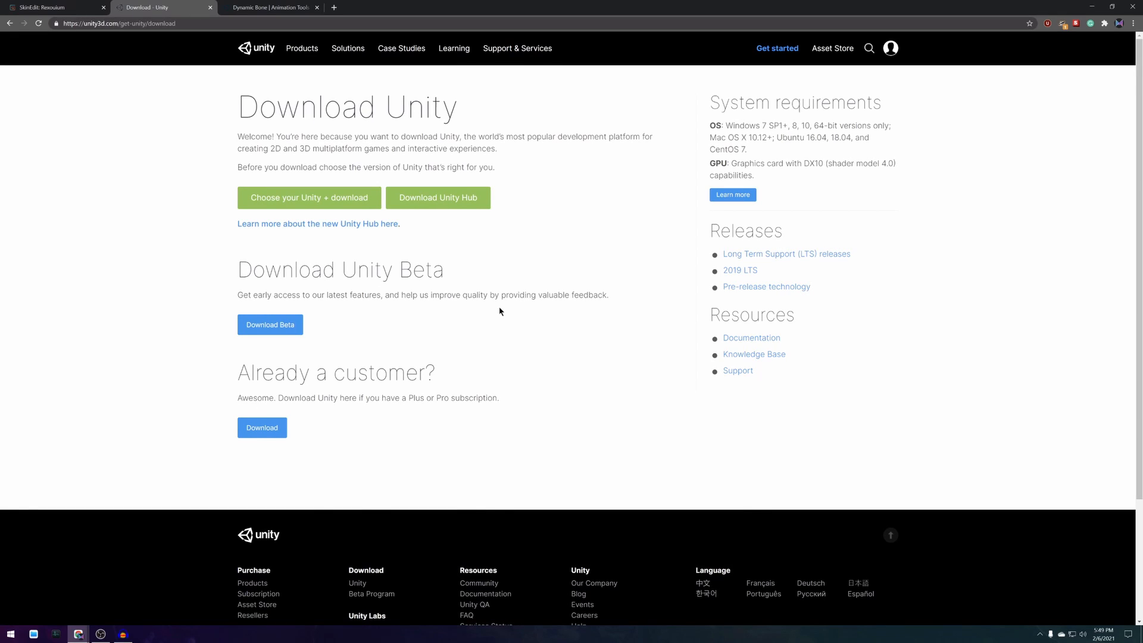
{"action": "left_click", "coordinate": [437, 197]}
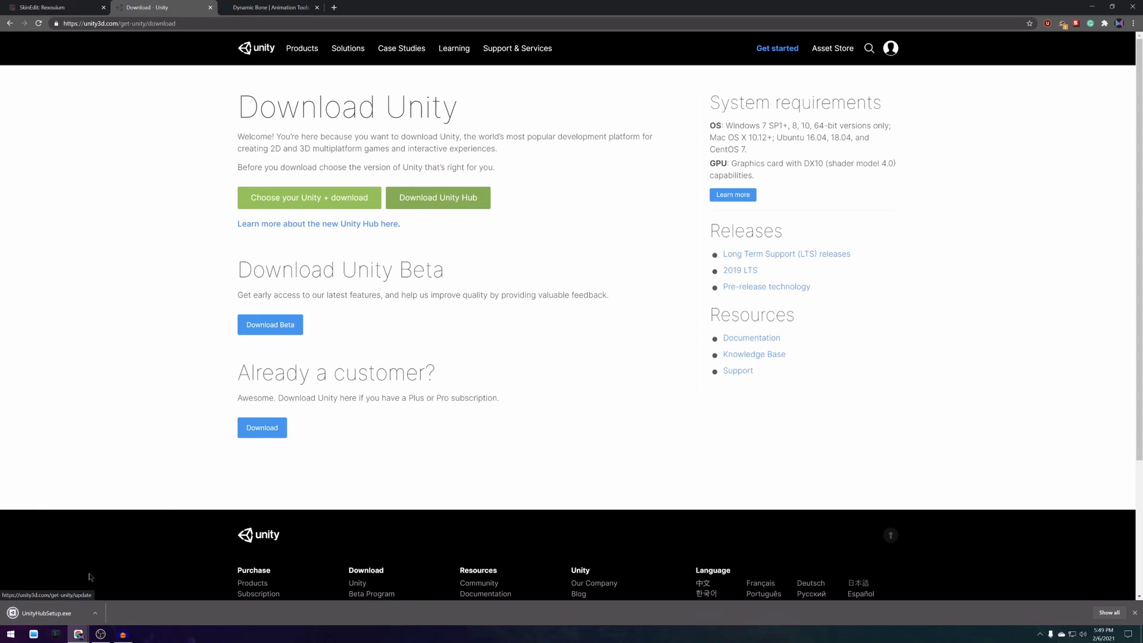
Run UnityHubSetup.exe, let it close the running Hub, and finish the installation
{"action": "left_click", "coordinate": [45, 612]}
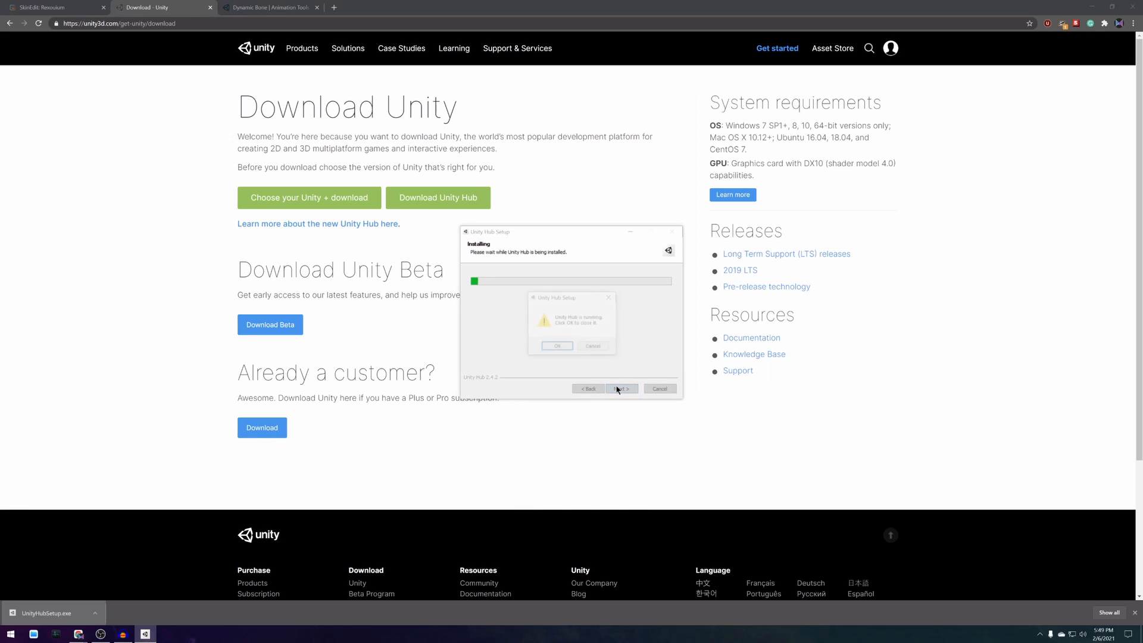
{"action": "left_click", "coordinate": [557, 345]}
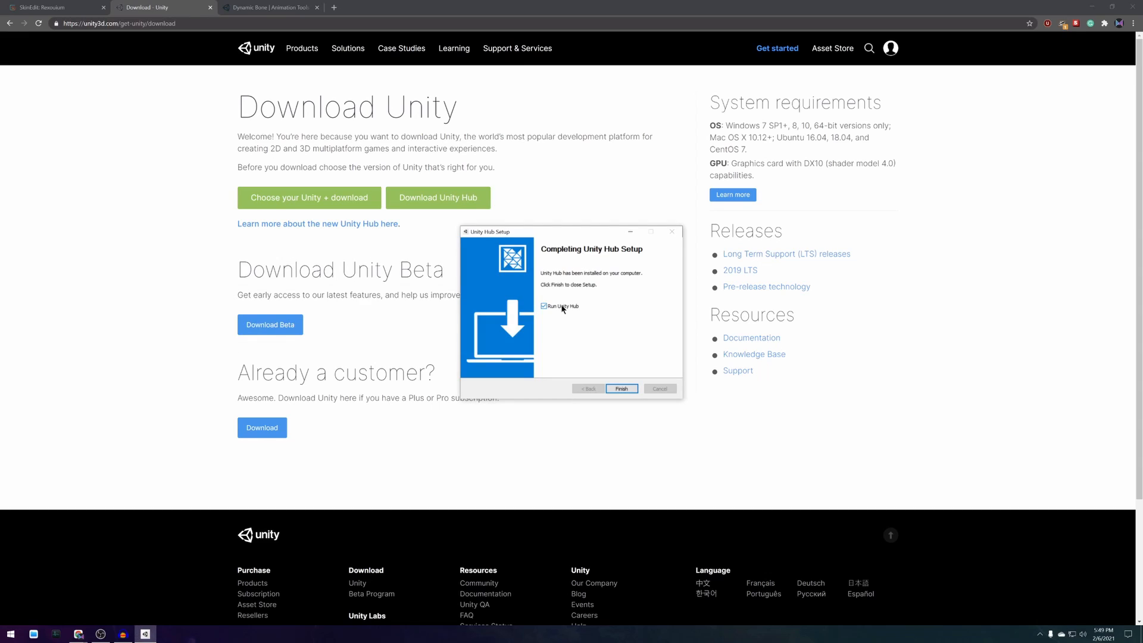
{"action": "left_click", "coordinate": [542, 306]}
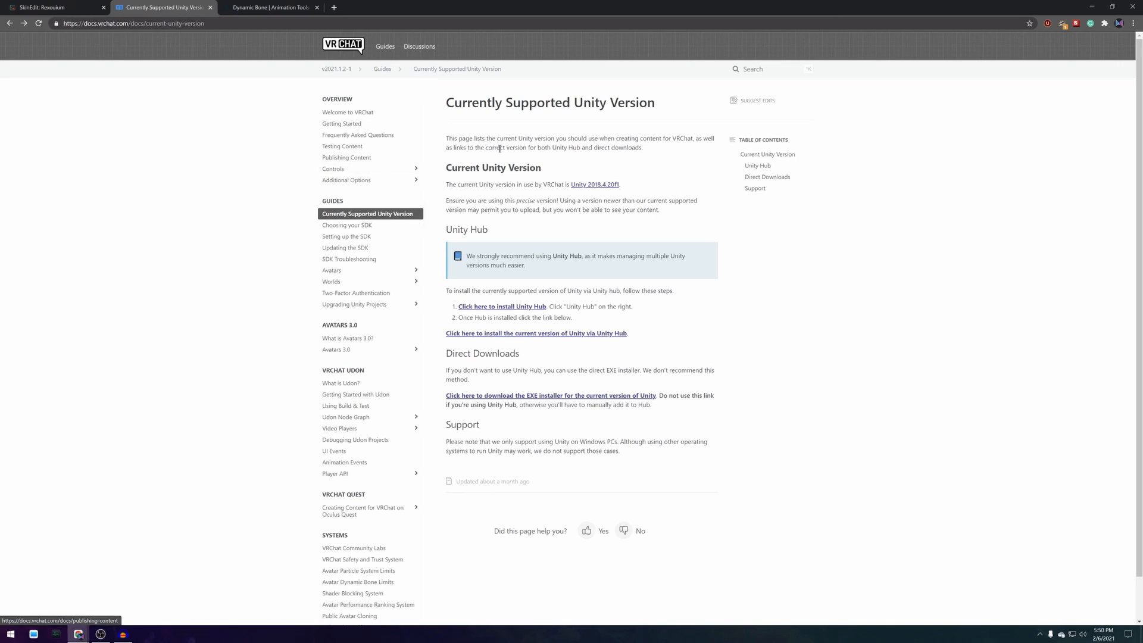
{"action": "mouse_move", "coordinate": [536, 334]}
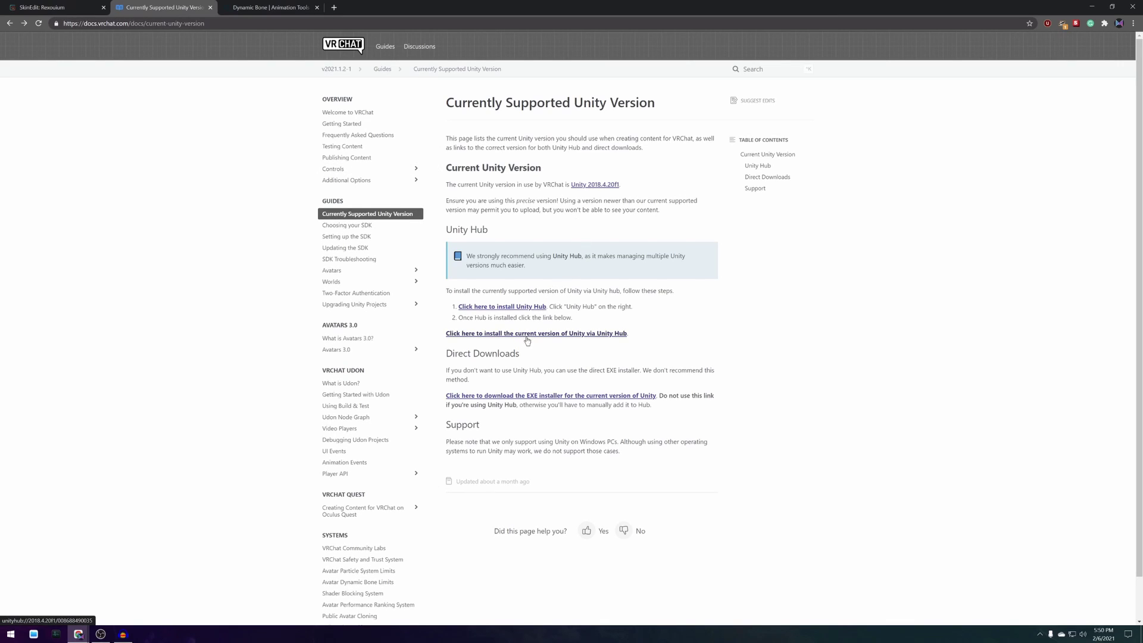
Launch Unity Hub from the docs link, allow firewall access, dismiss the 2018.4.20f1 already-installed notice and view Projects
{"action": "left_click", "coordinate": [536, 333]}
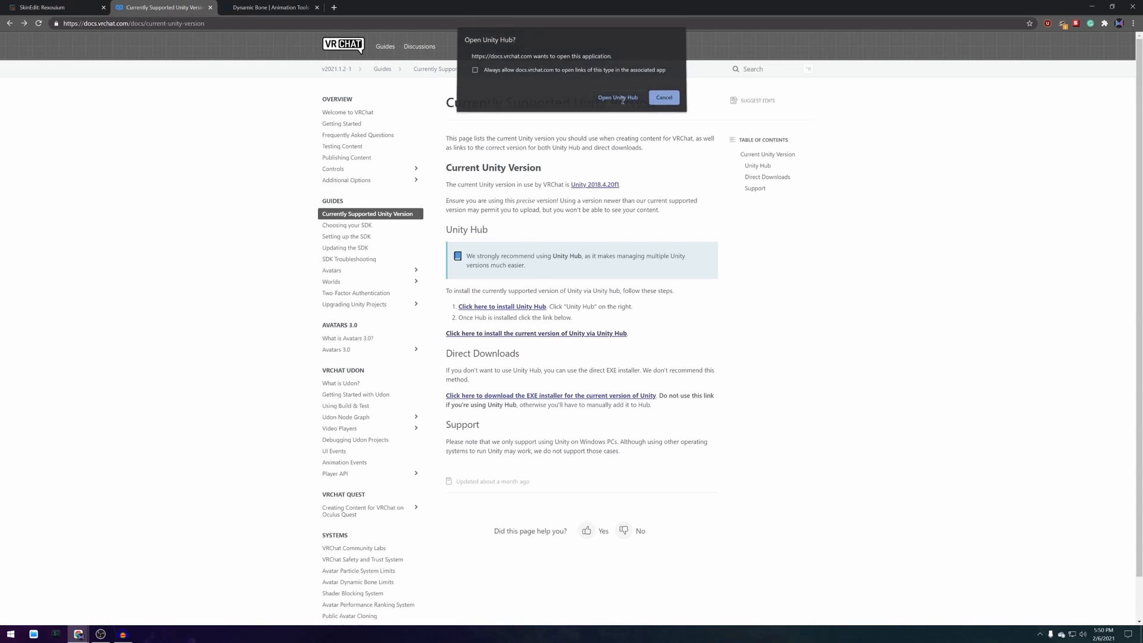
{"action": "left_click", "coordinate": [663, 97]}
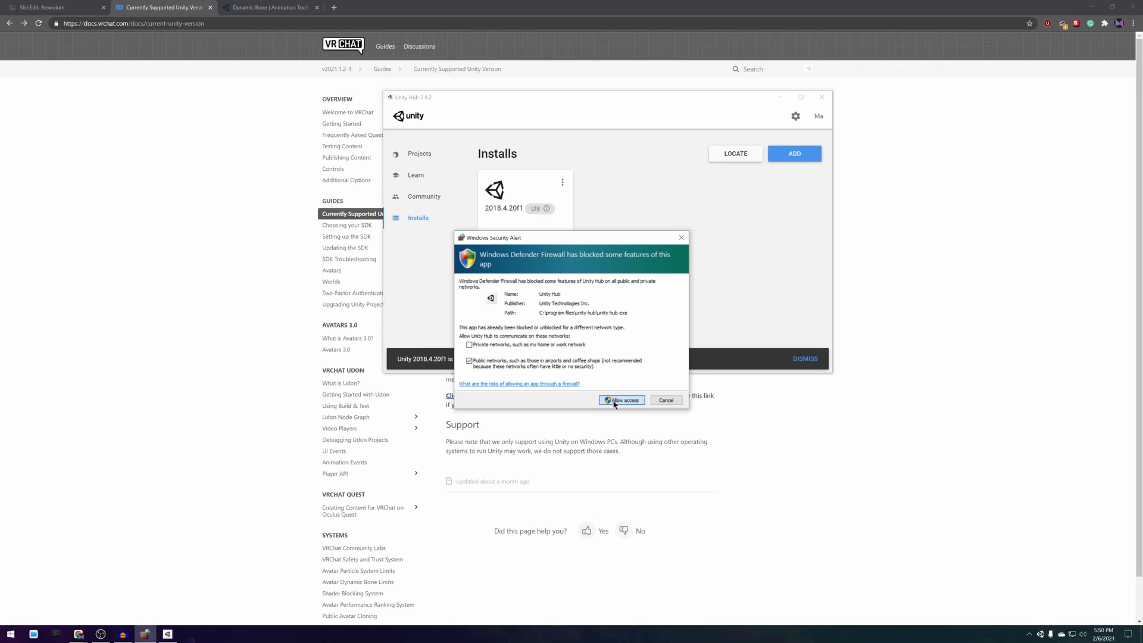
{"action": "left_click", "coordinate": [621, 400]}
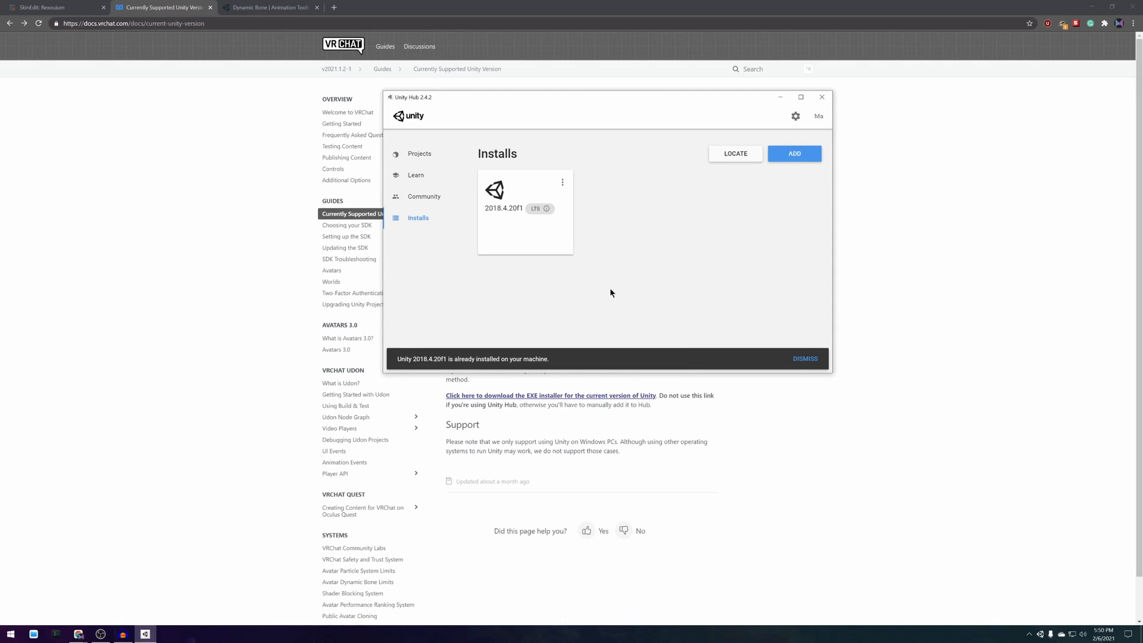
{"action": "mouse_move", "coordinate": [554, 363]}
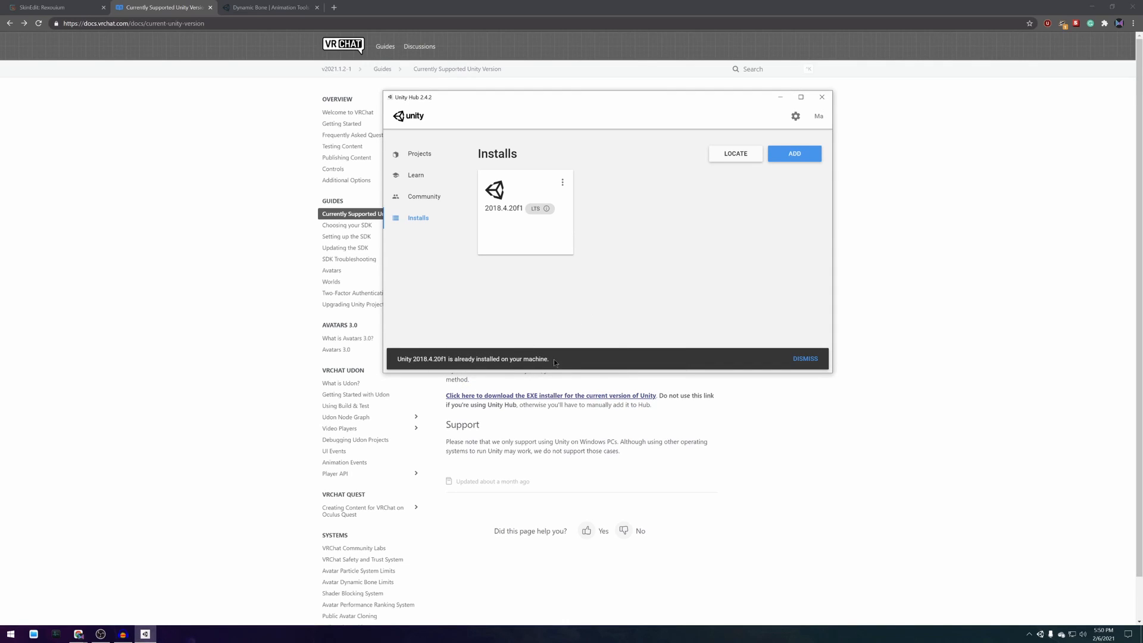
{"action": "left_click", "coordinate": [804, 359]}
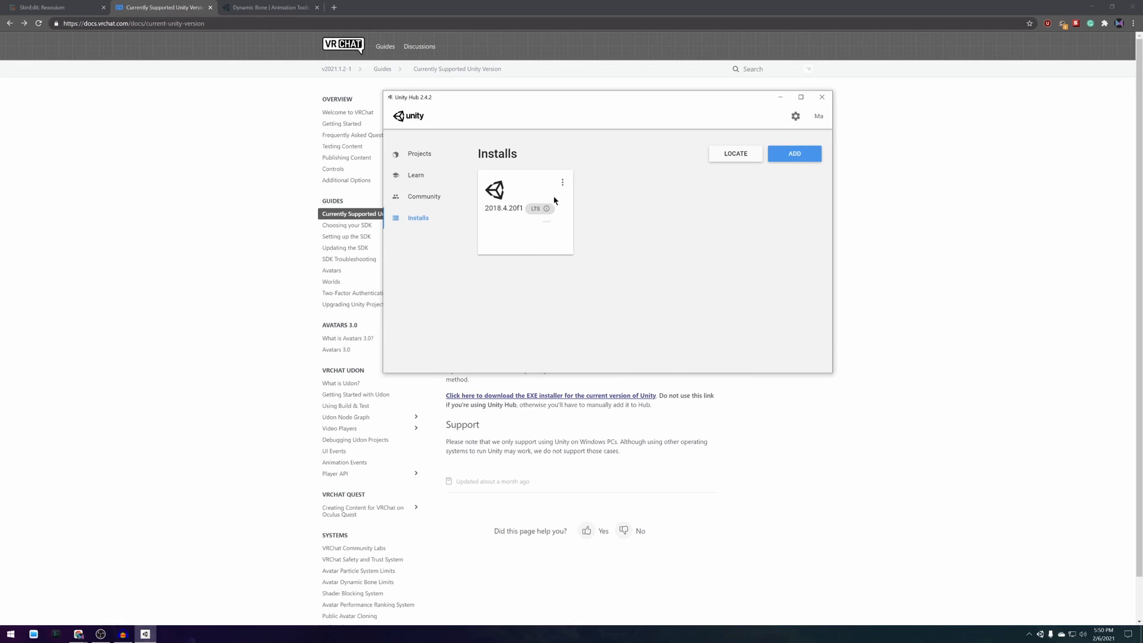
{"action": "mouse_move", "coordinate": [521, 225]}
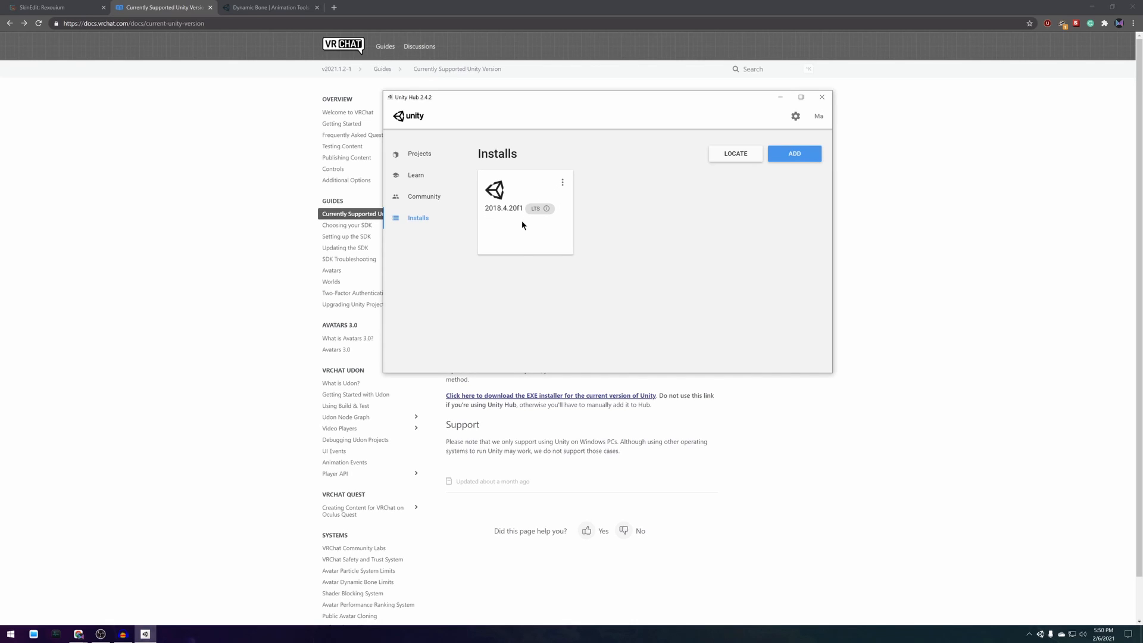
{"action": "left_click", "coordinate": [419, 153]}
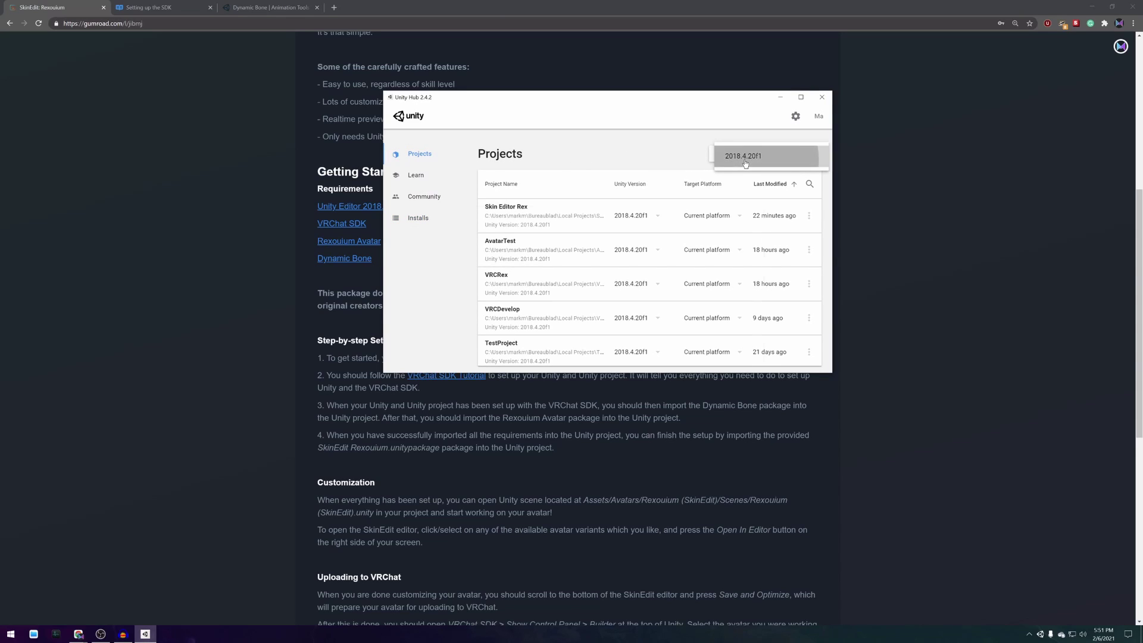
Create a new 2018.4.20f1 3D project named 'Test Project'
{"action": "left_click", "coordinate": [785, 154]}
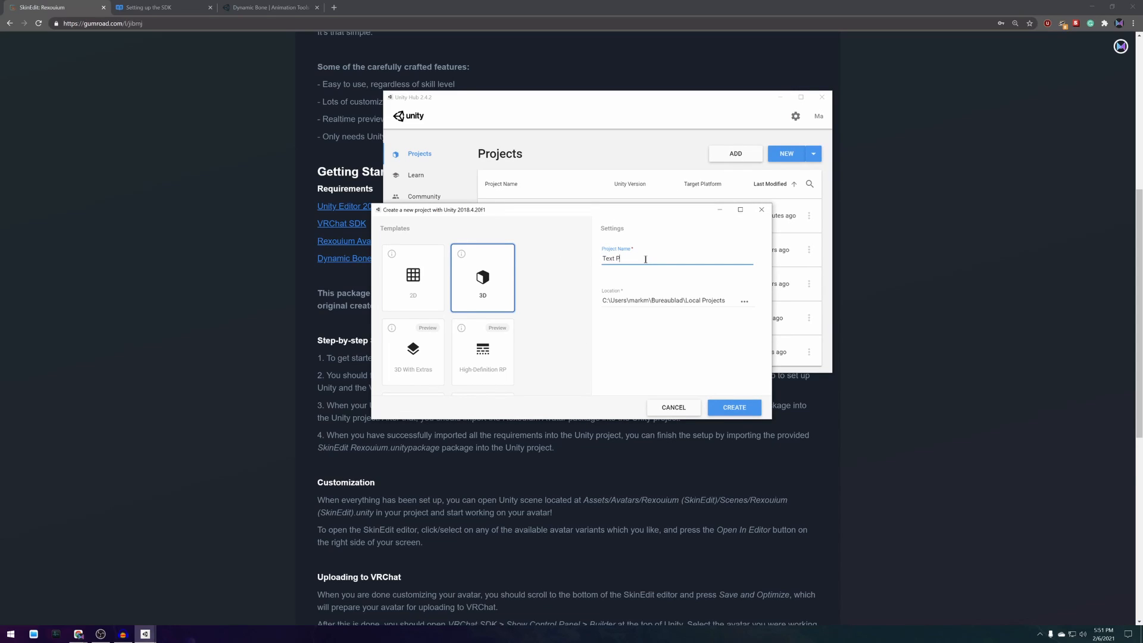
{"action": "type", "text": "Test Project"}
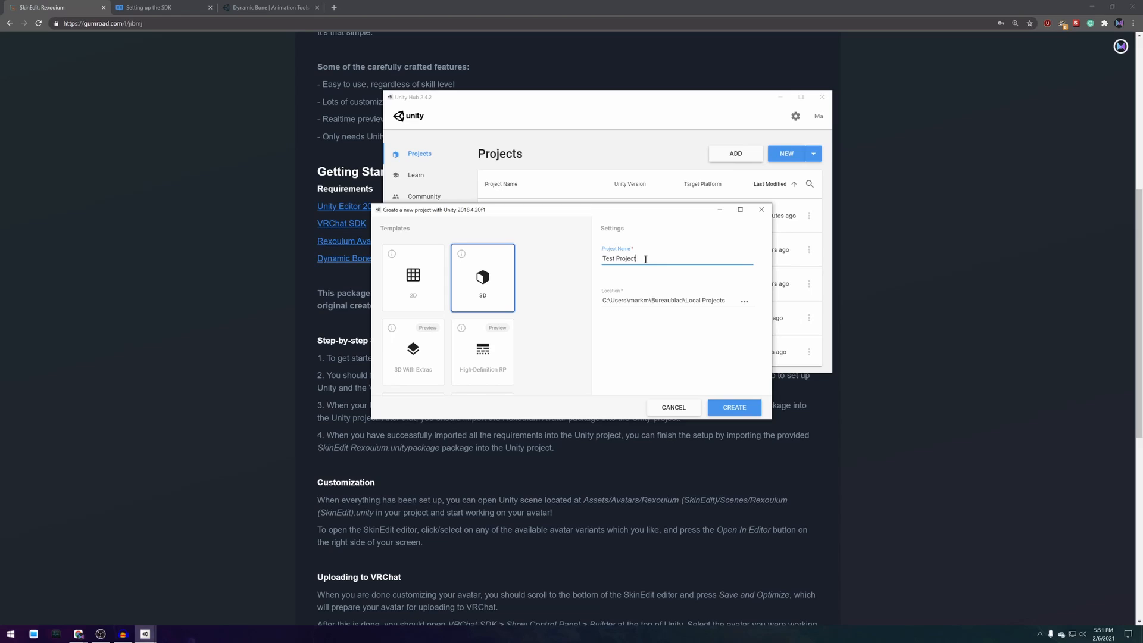
{"action": "left_click", "coordinate": [734, 407]}
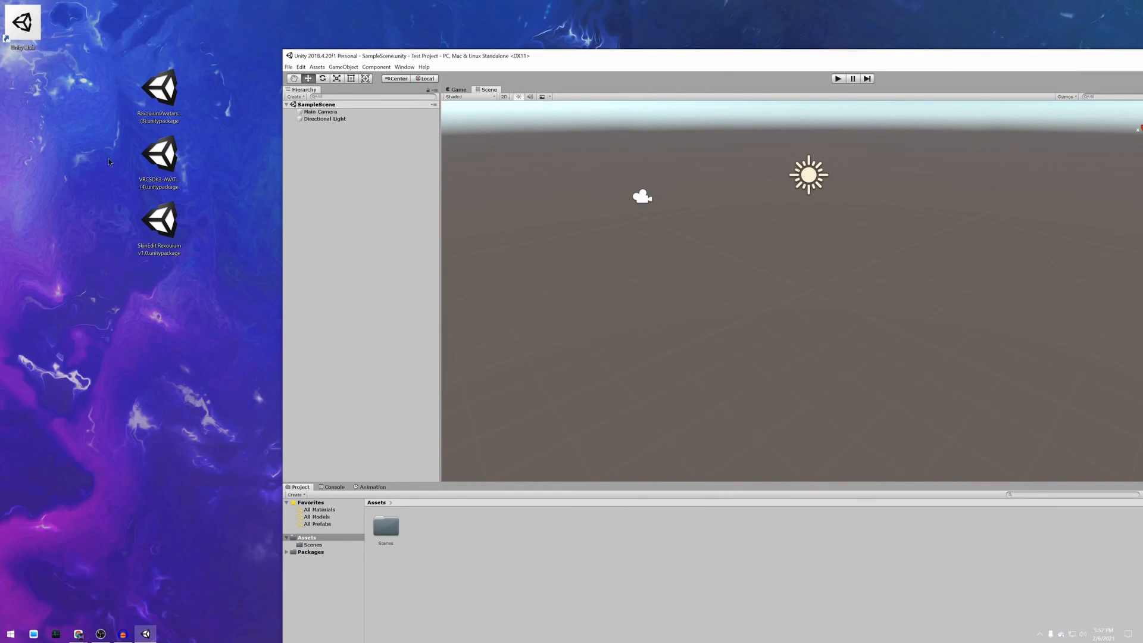
Import the VRCSDK3 unitypackage from the desktop into Test Project and return to Chrome
{"action": "left_click", "coordinate": [159, 155]}
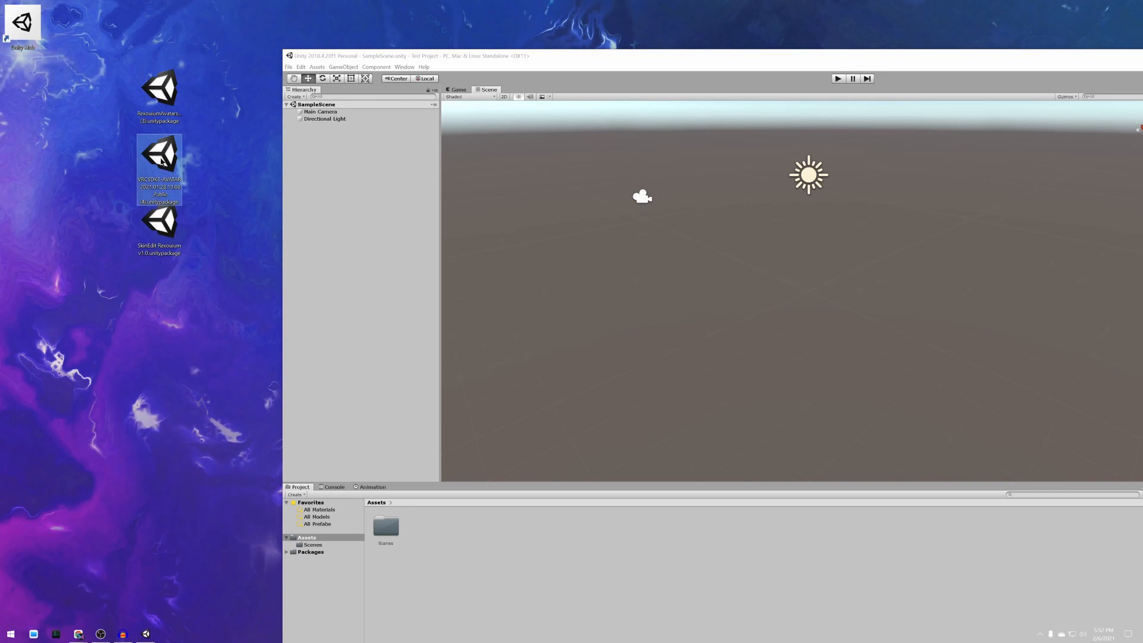
{"action": "double_click", "coordinate": [158, 154]}
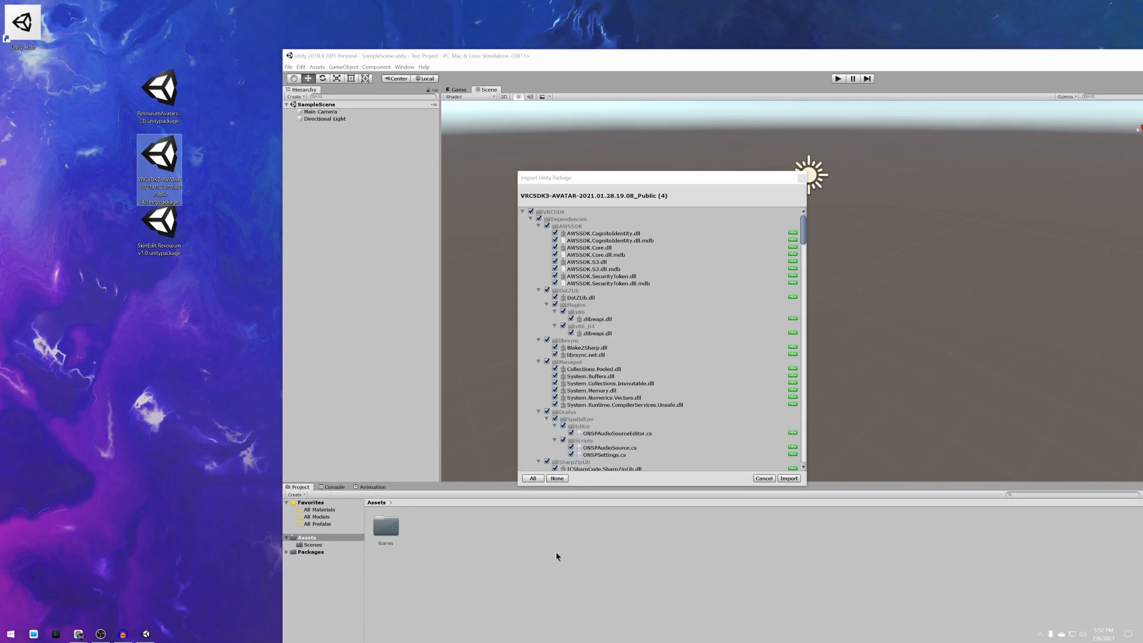
{"action": "left_click", "coordinate": [788, 478]}
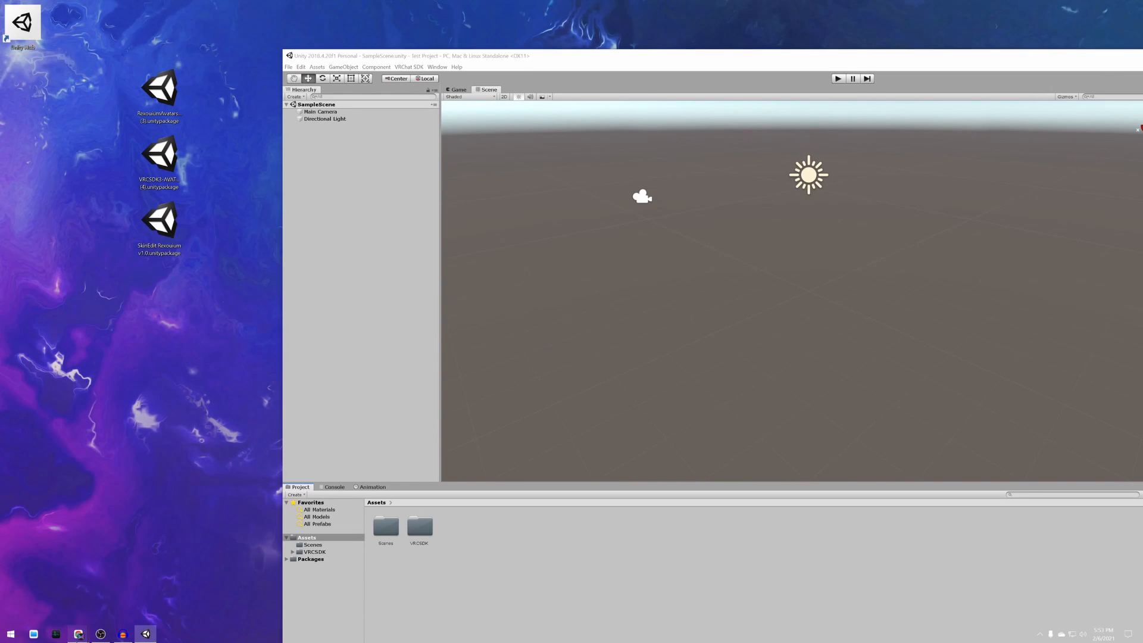
{"action": "left_click", "coordinate": [78, 632]}
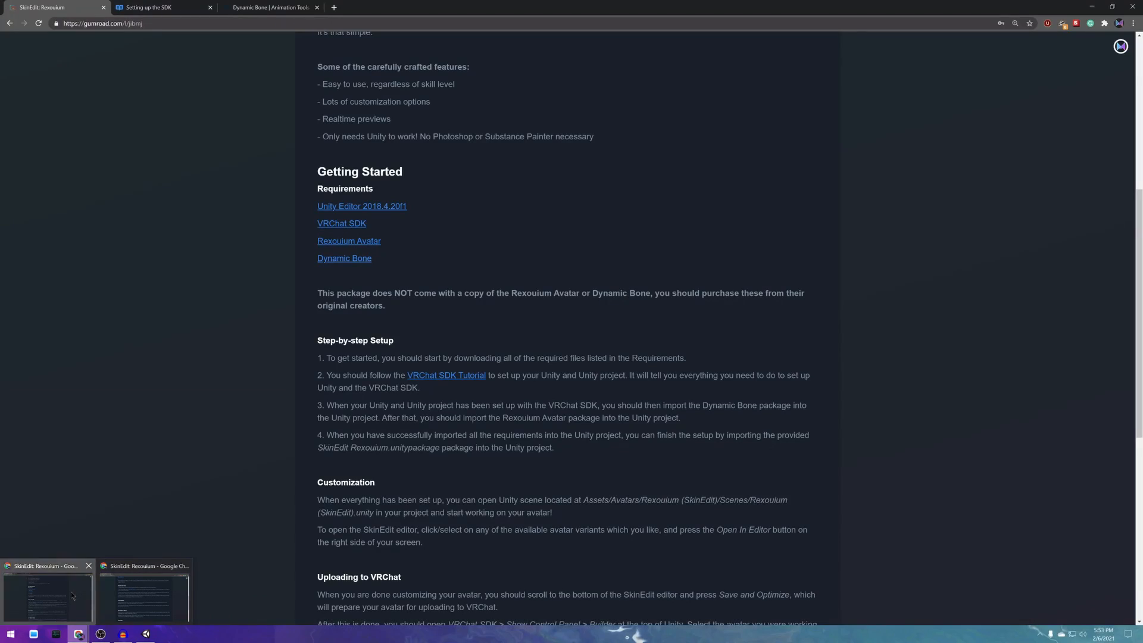
Send the purchased Dynamic Bone asset from the Asset Store page to the Unity editor
{"action": "left_click", "coordinate": [270, 7]}
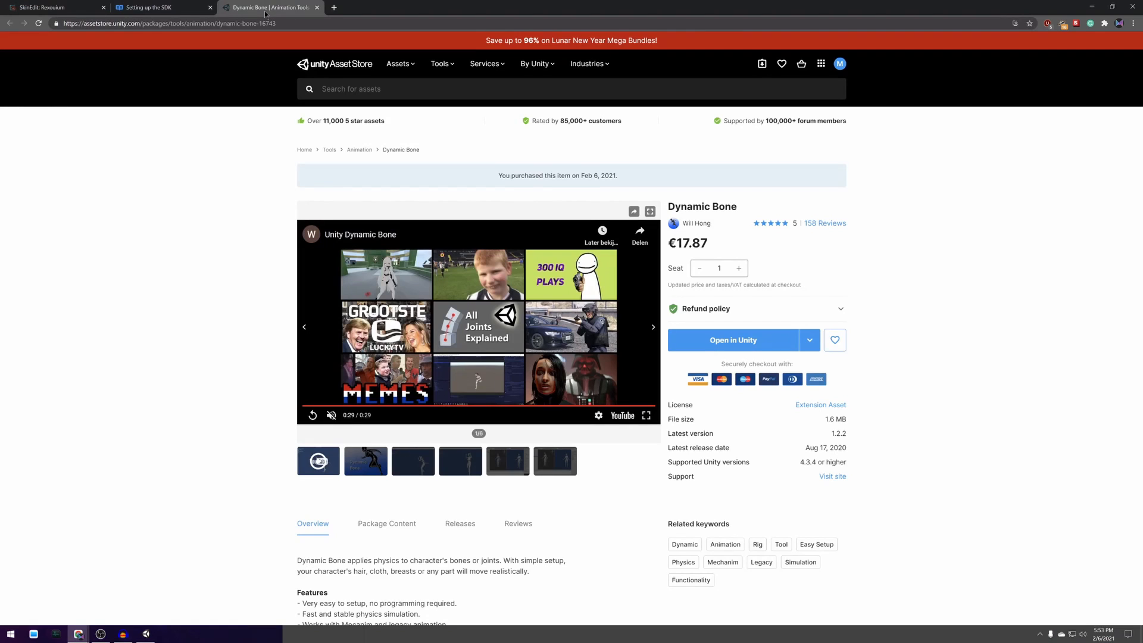
{"action": "left_click", "coordinate": [733, 339]}
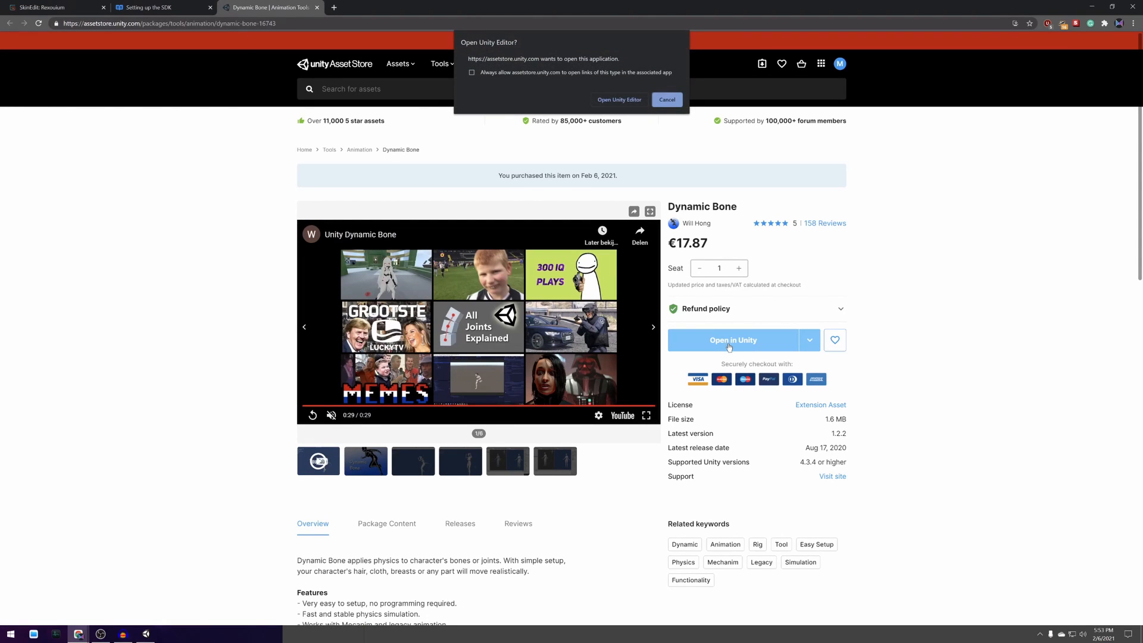
{"action": "left_click", "coordinate": [617, 100]}
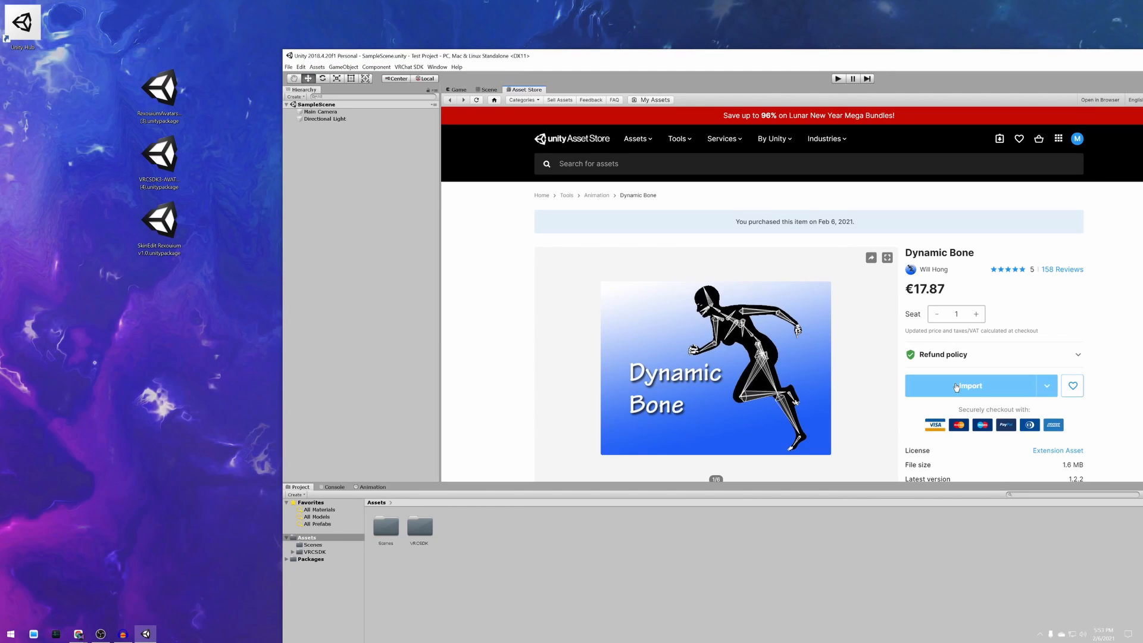
Import all files of the Dynamic Bone and Rexouium avatar packages into Test Project
{"action": "left_click", "coordinate": [967, 386]}
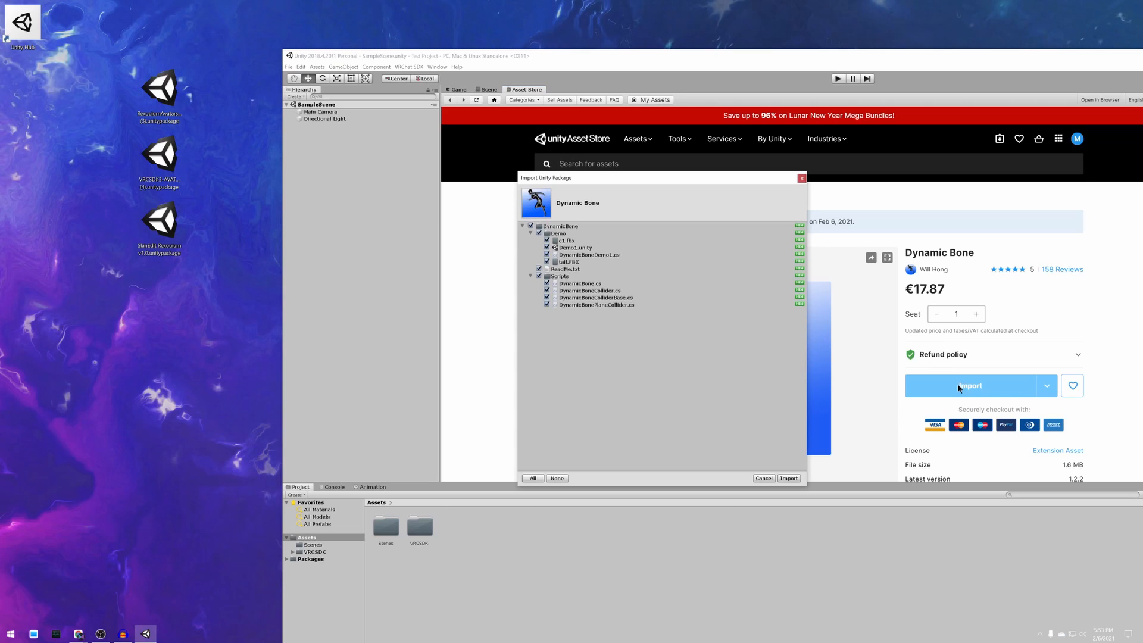
{"action": "left_click", "coordinate": [788, 477]}
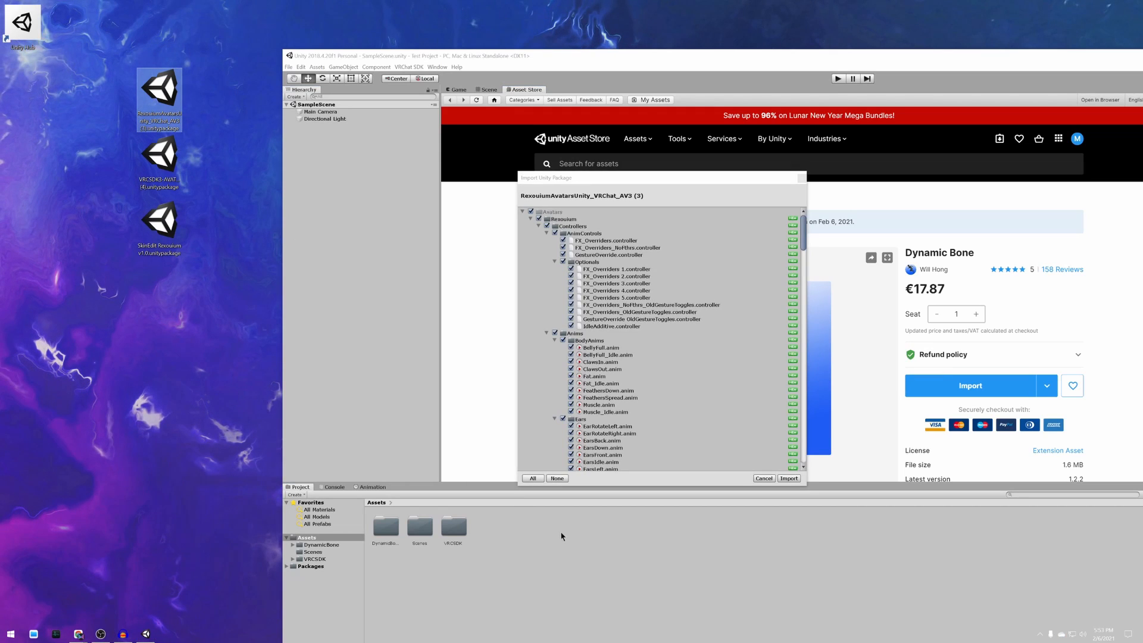
{"action": "left_click", "coordinate": [788, 478]}
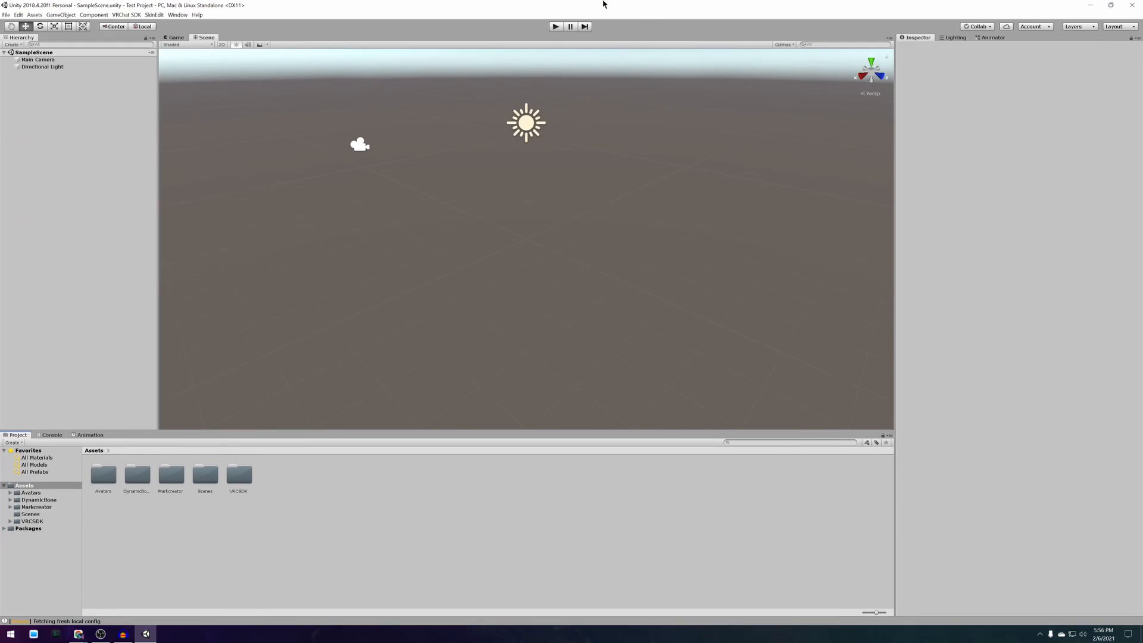
{"action": "mouse_move", "coordinate": [35, 509]}
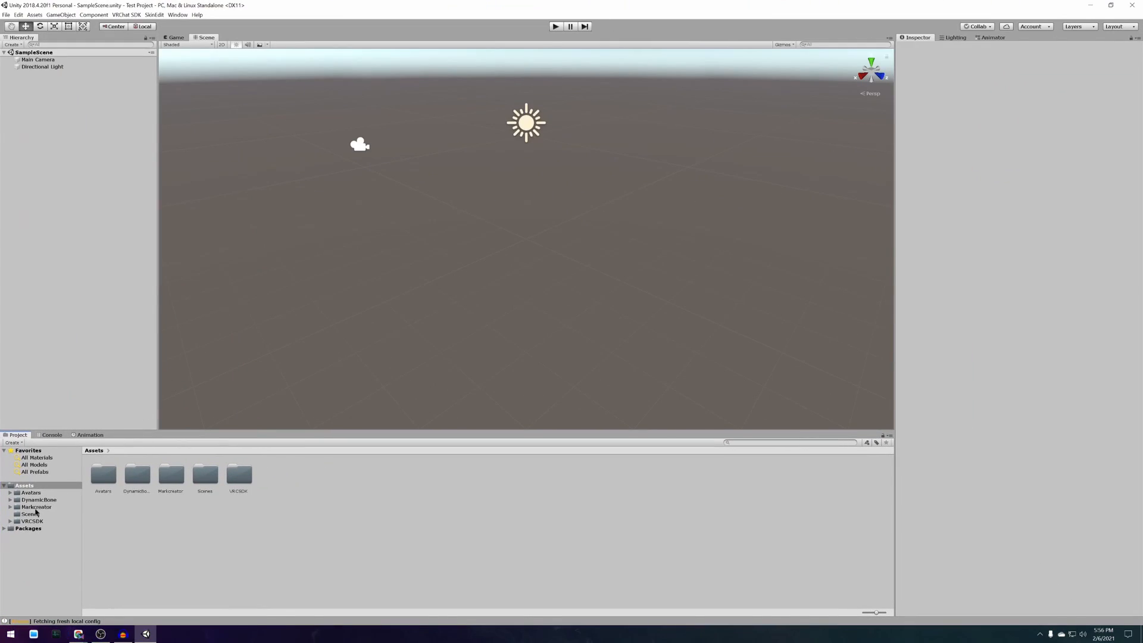
Load the Rexouium (SkinEdit) scene from Assets/Avatars/Rexouium (SkinEdit)/Scenes
{"action": "left_click", "coordinate": [6, 492]}
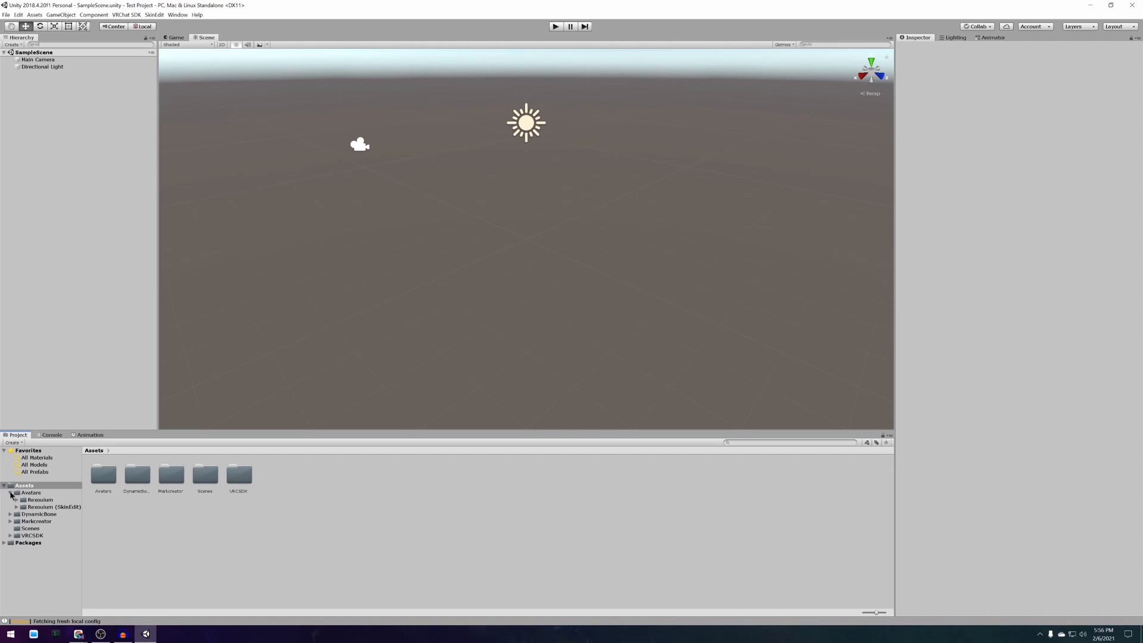
{"action": "left_click", "coordinate": [16, 507]}
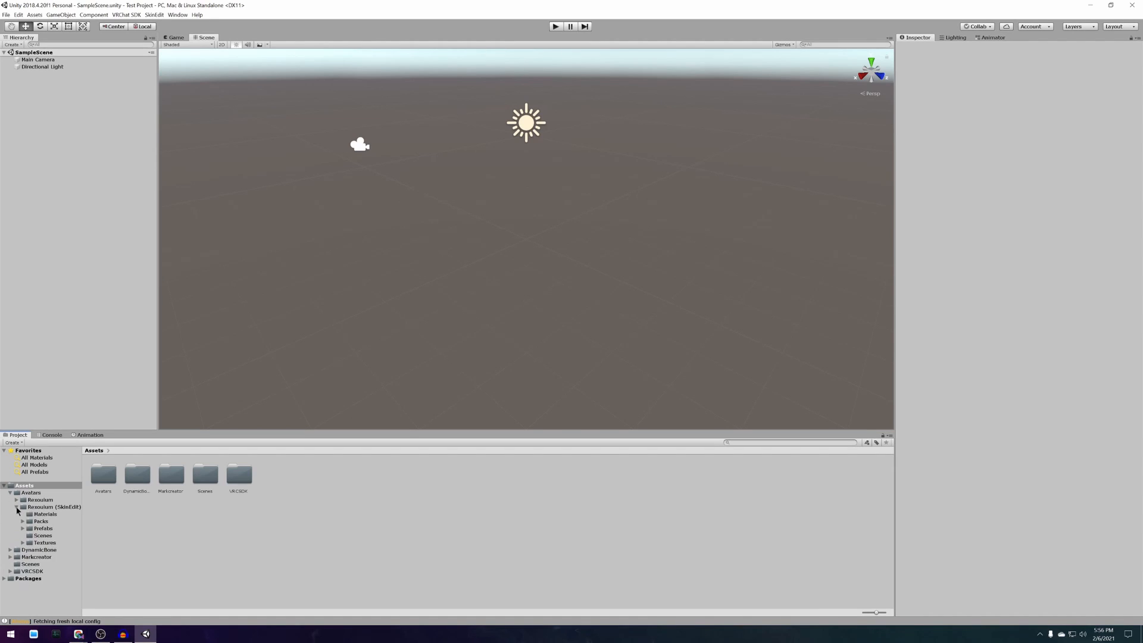
{"action": "left_click", "coordinate": [43, 534]}
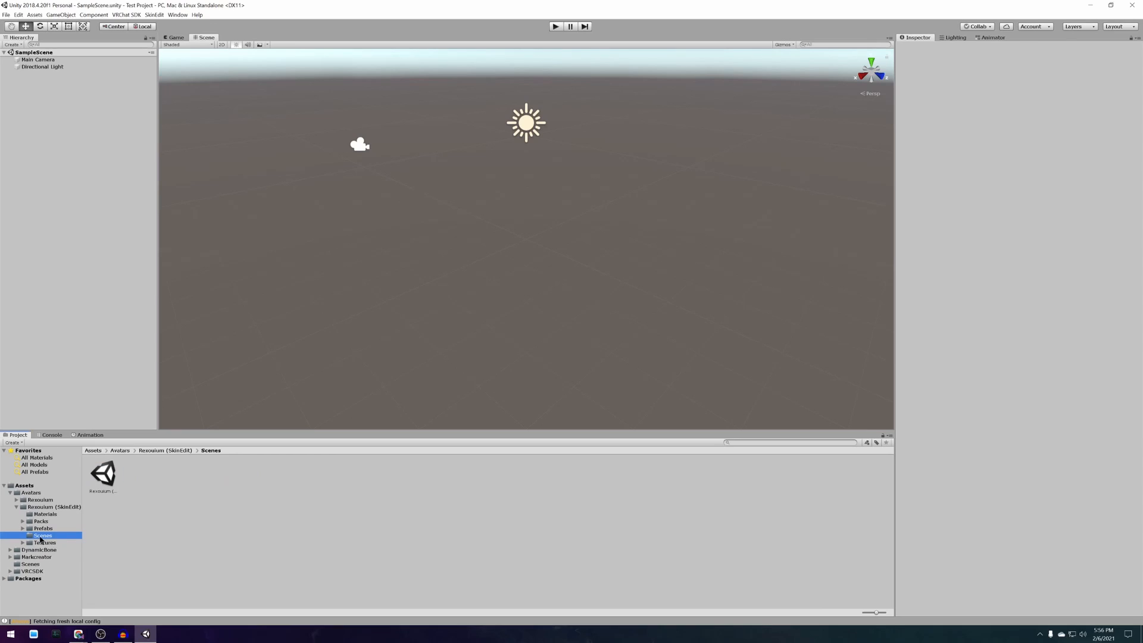
{"action": "left_click", "coordinate": [102, 473]}
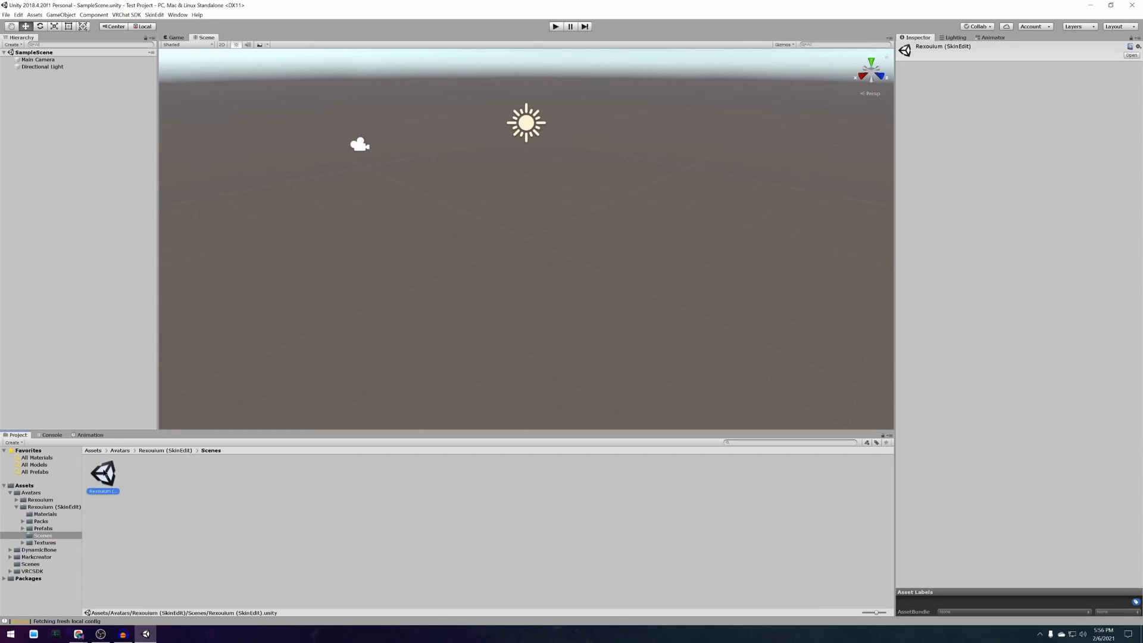
{"action": "double_click", "coordinate": [102, 473]}
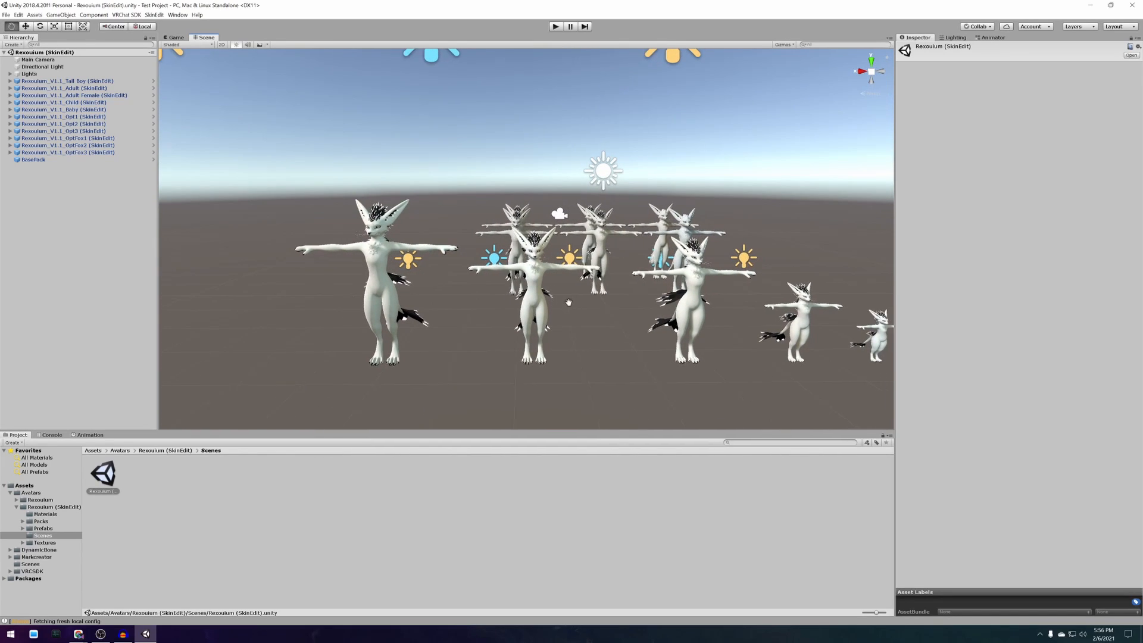
Select Rexouium_V1.1_Tail Boy in the Hierarchy to show its SkinEdit component
{"action": "left_click", "coordinate": [66, 81]}
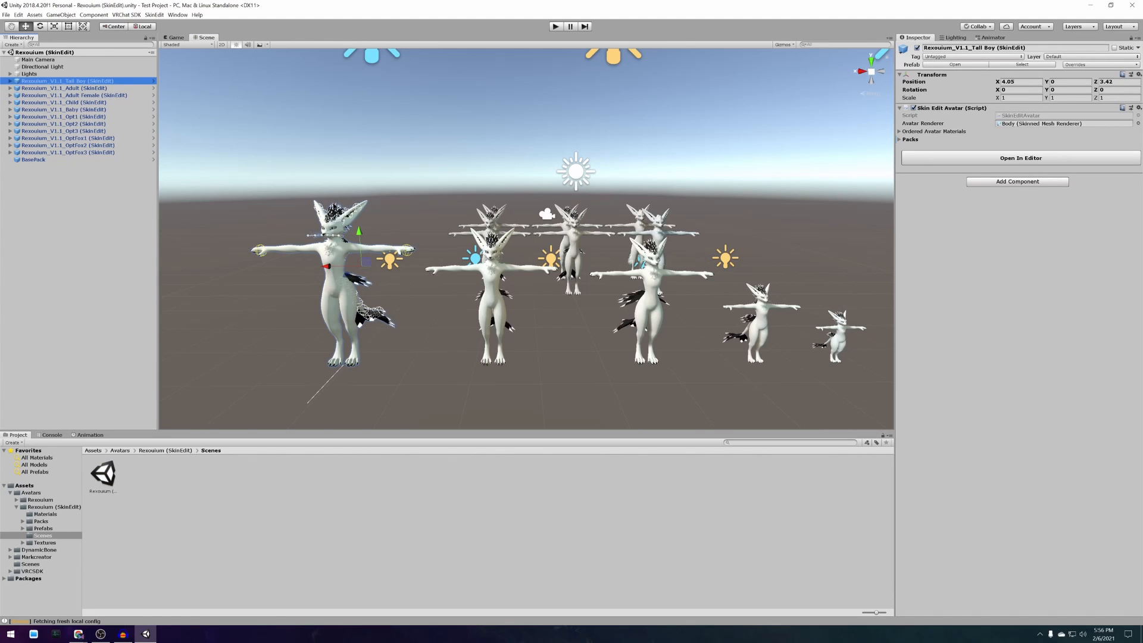
{"action": "scroll", "scroll_direction": "up", "scroll_amount": 3}
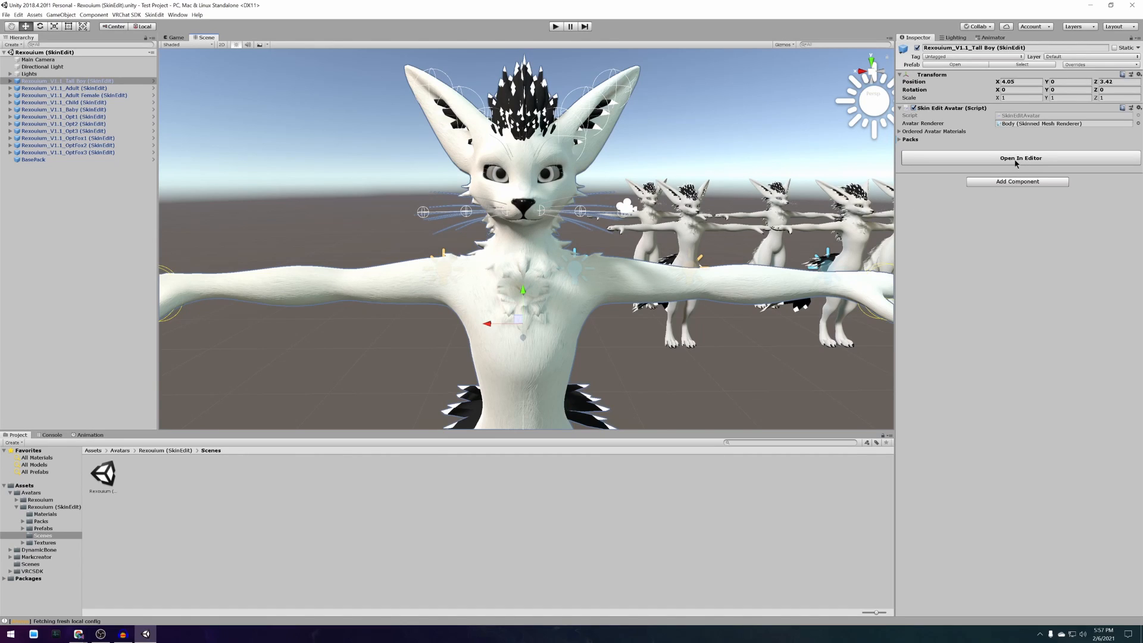
Set the Tail Boy's SkinEdit colours: red base, cream belly, black hands and feet, red irises
{"action": "left_click", "coordinate": [1020, 159]}
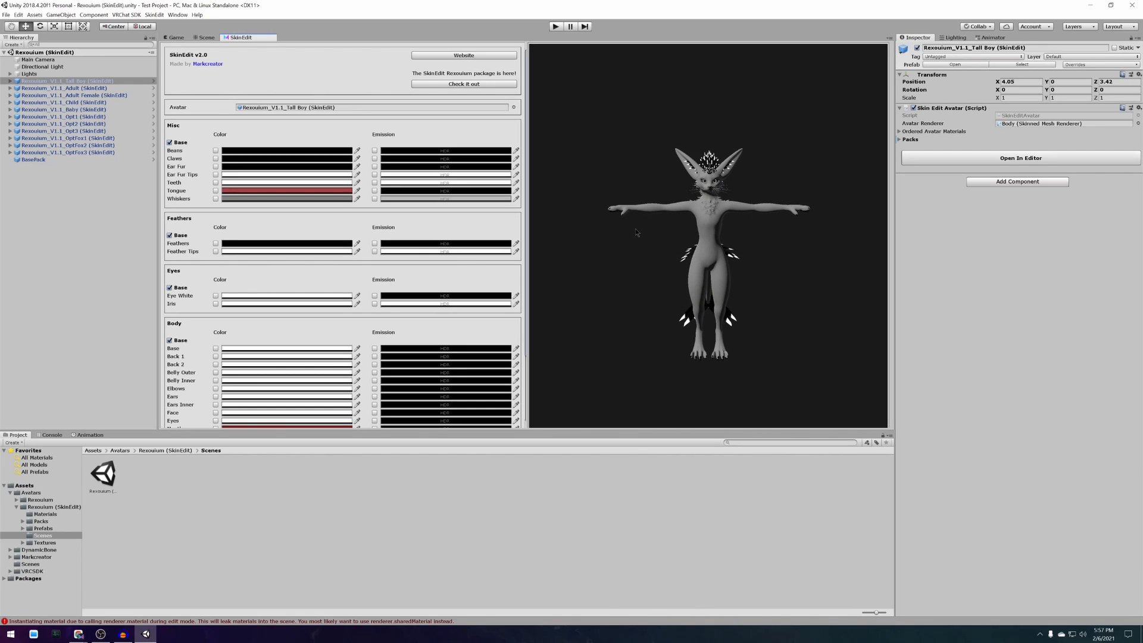
{"action": "scroll", "scroll_direction": "down", "scroll_amount": 3}
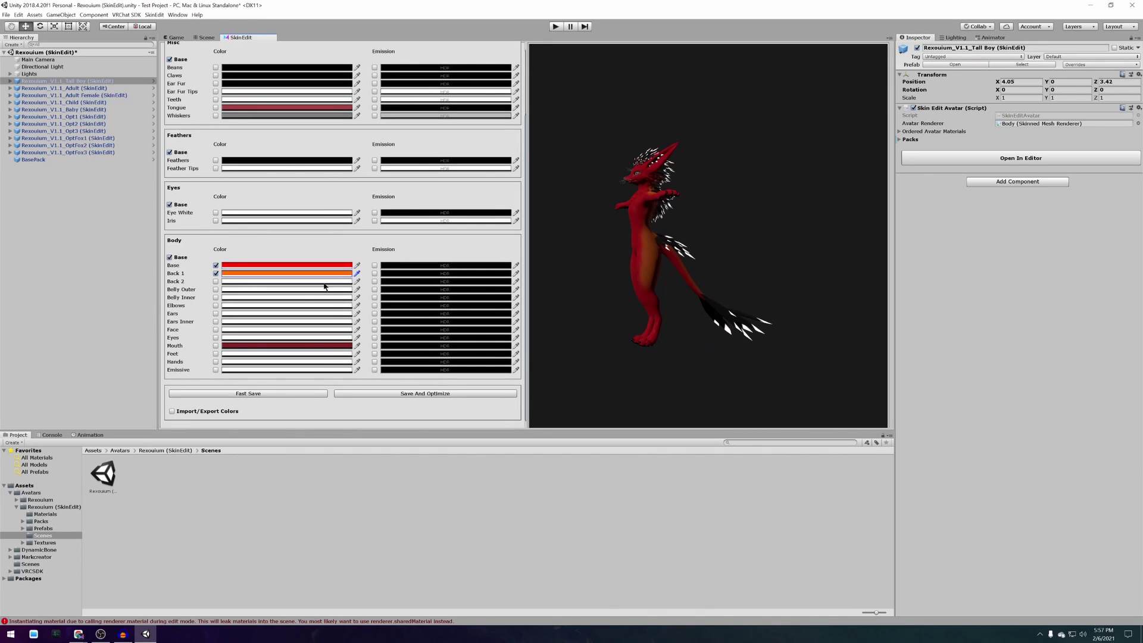
{"action": "left_click", "coordinate": [287, 281]}
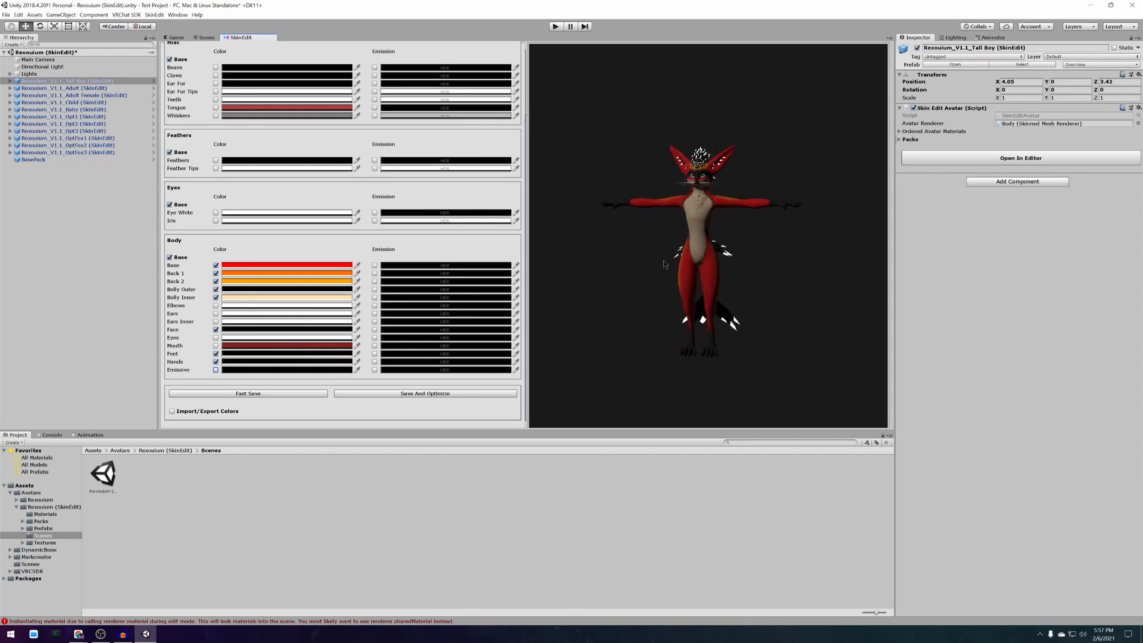
{"action": "left_click", "coordinate": [375, 161]}
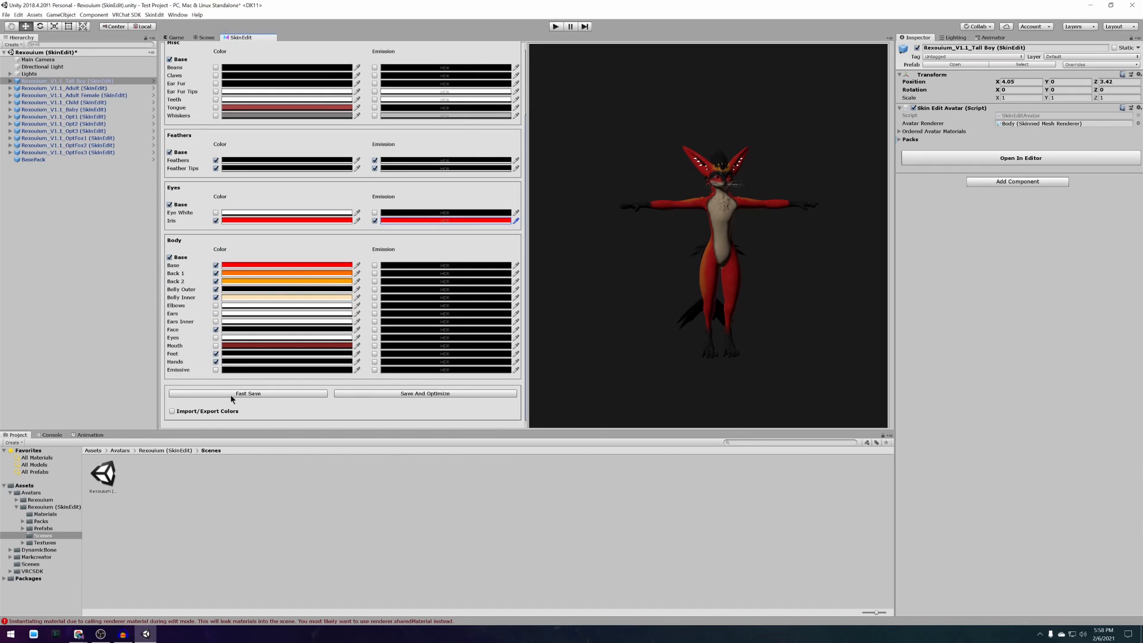
Fast Save the new body colours onto the avatar
{"action": "left_click", "coordinate": [247, 394]}
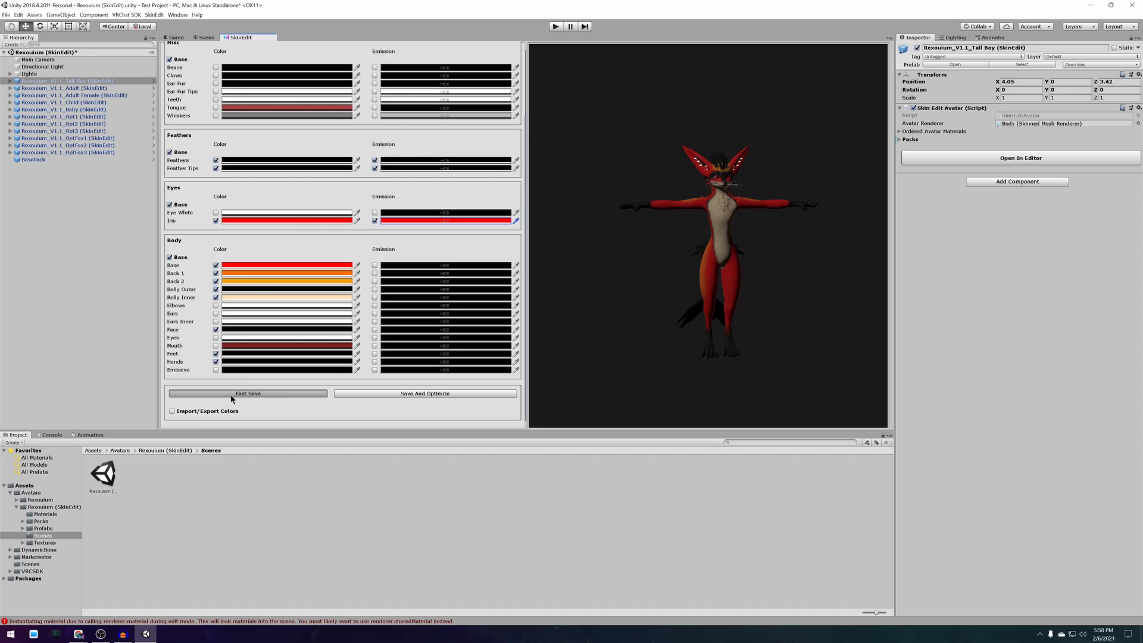
{"action": "left_click", "coordinate": [247, 393]}
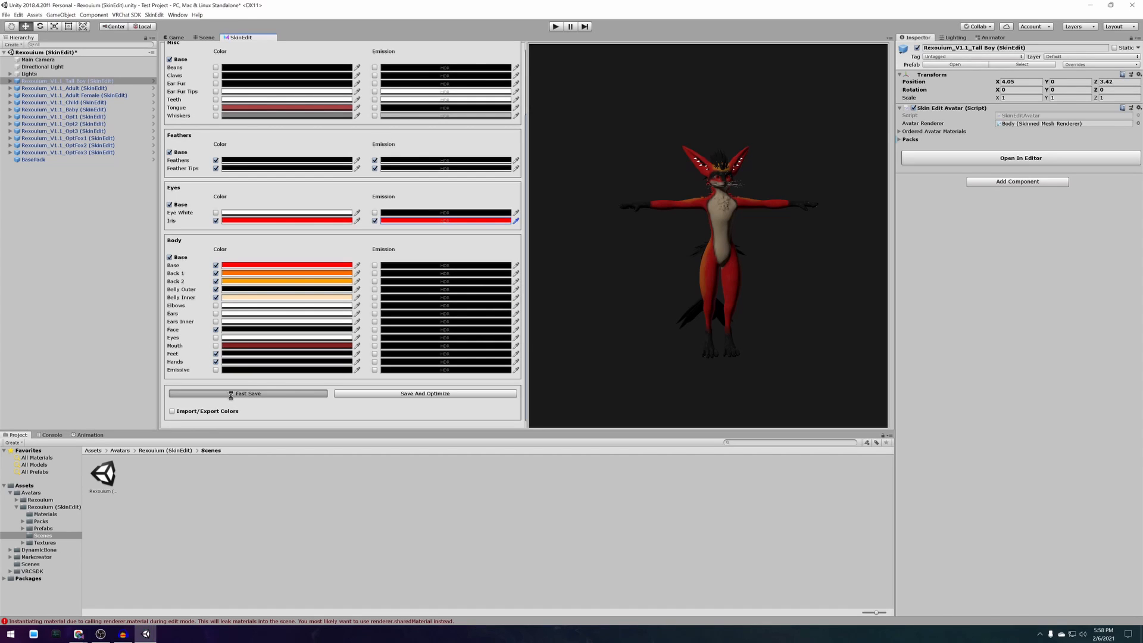
{"action": "left_click", "coordinate": [248, 393]}
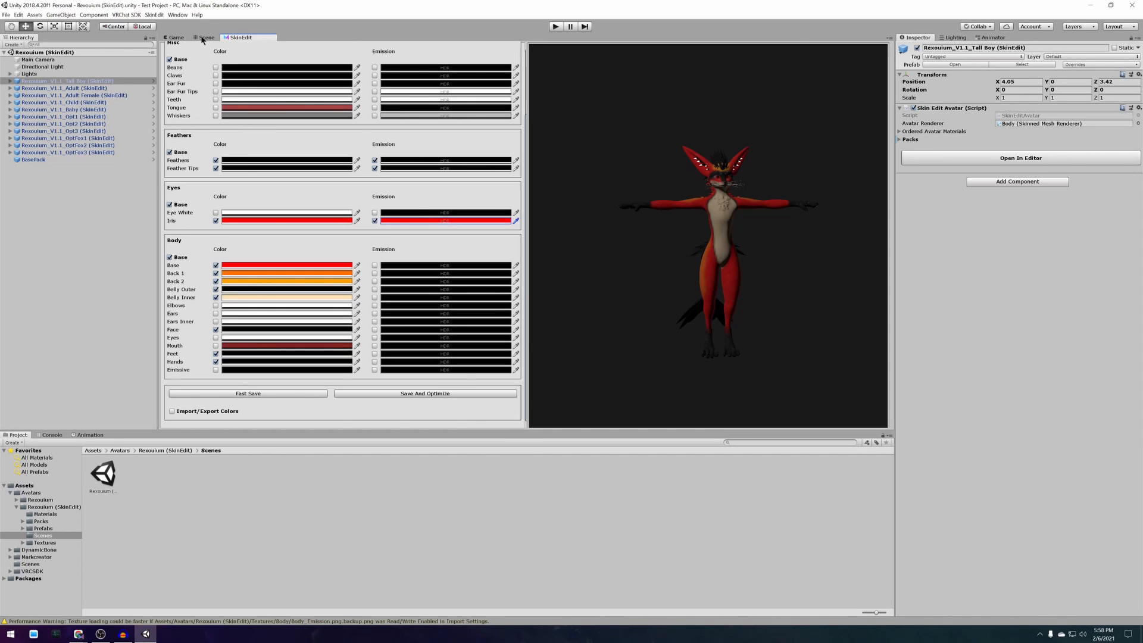
Save And Optimize the red and cream colours and check the recoloured avatar in the Scene view
{"action": "left_click", "coordinate": [206, 37]}
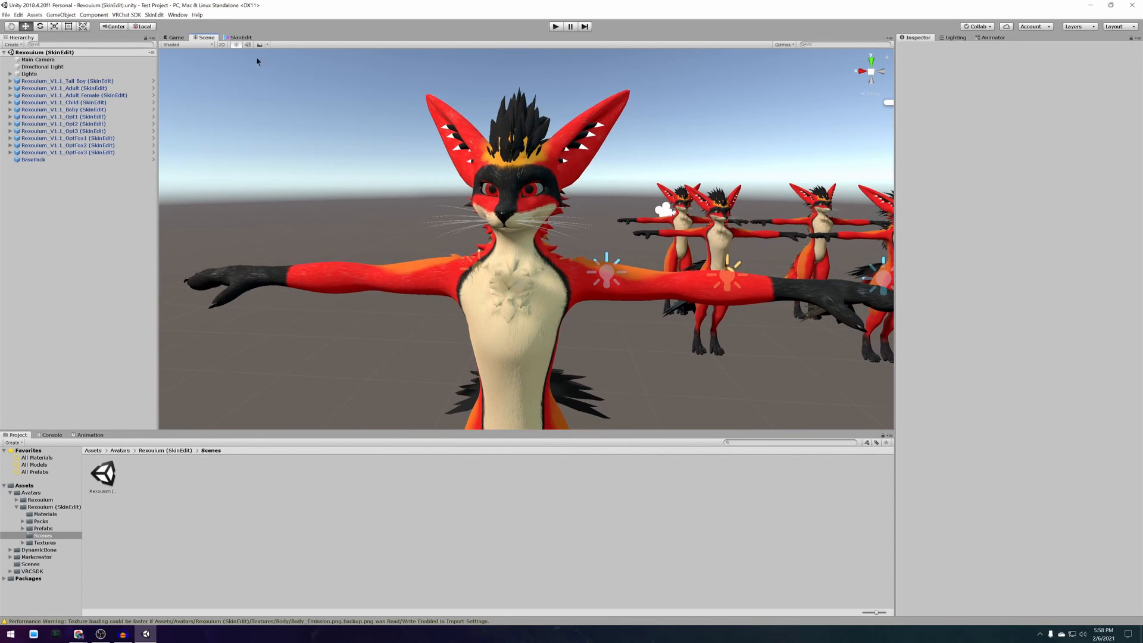
{"action": "left_click", "coordinate": [241, 36]}
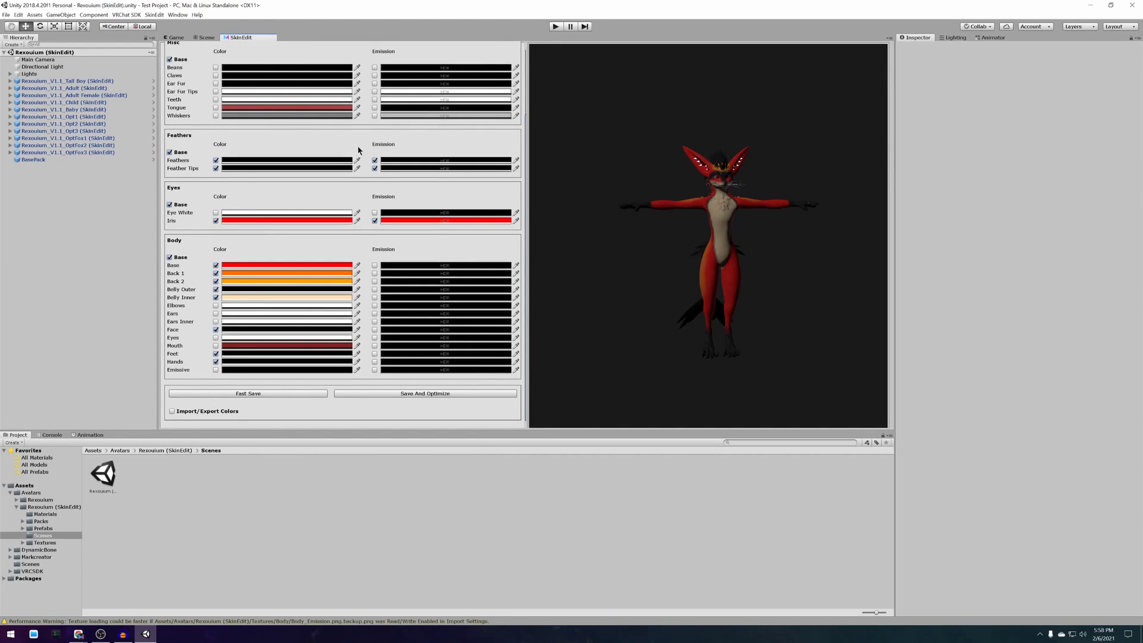
{"action": "mouse_move", "coordinate": [421, 398]}
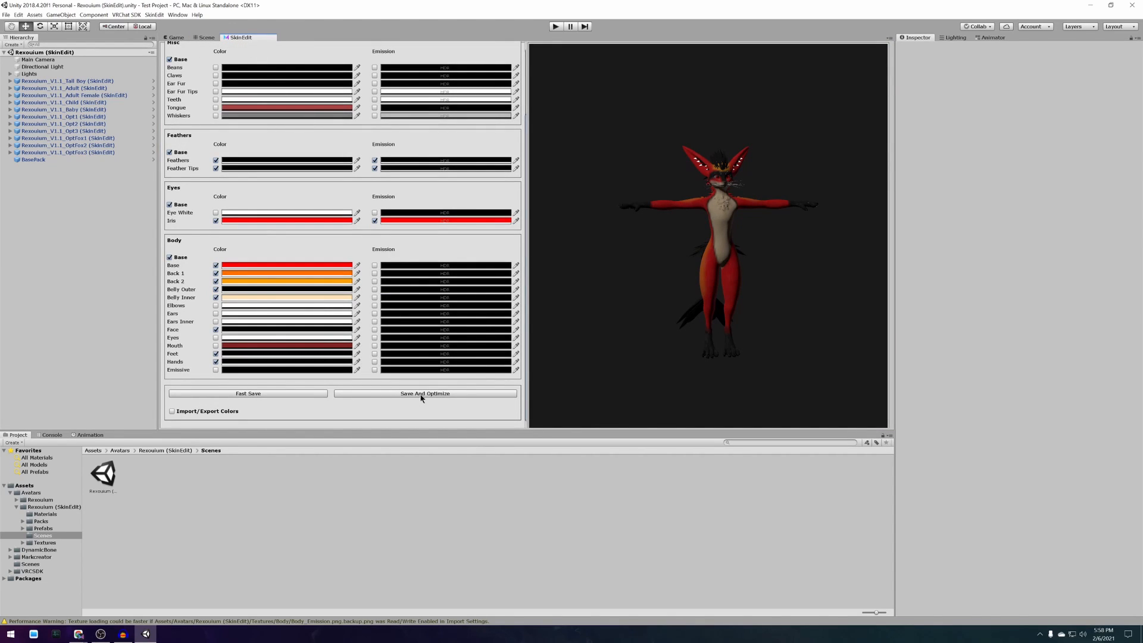
{"action": "left_click", "coordinate": [425, 393]}
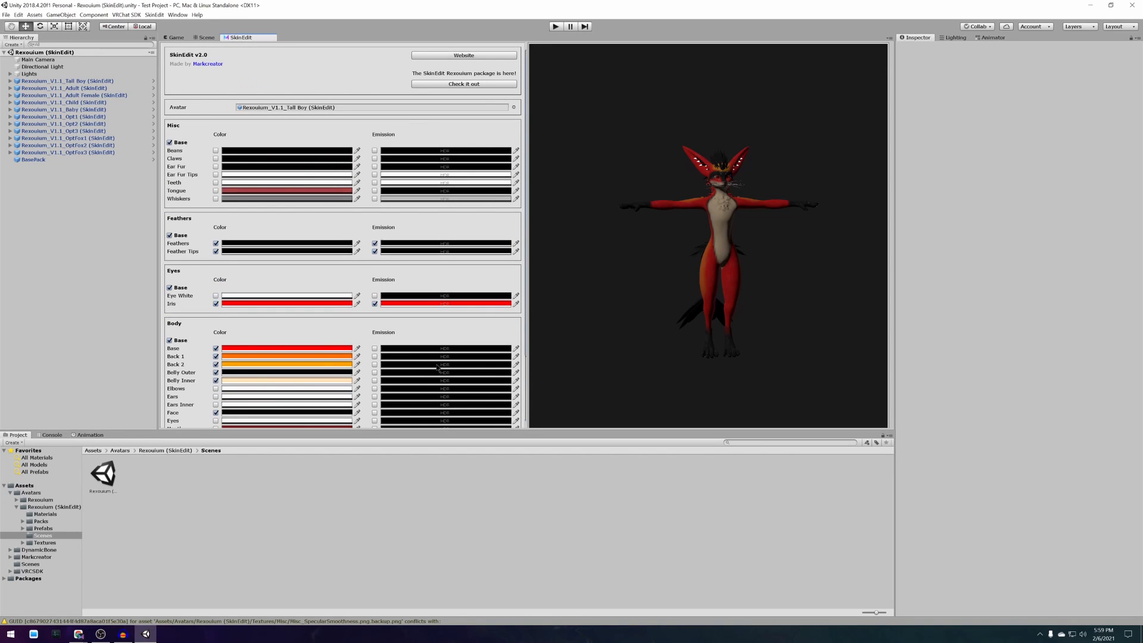
{"action": "left_click", "coordinate": [206, 37]}
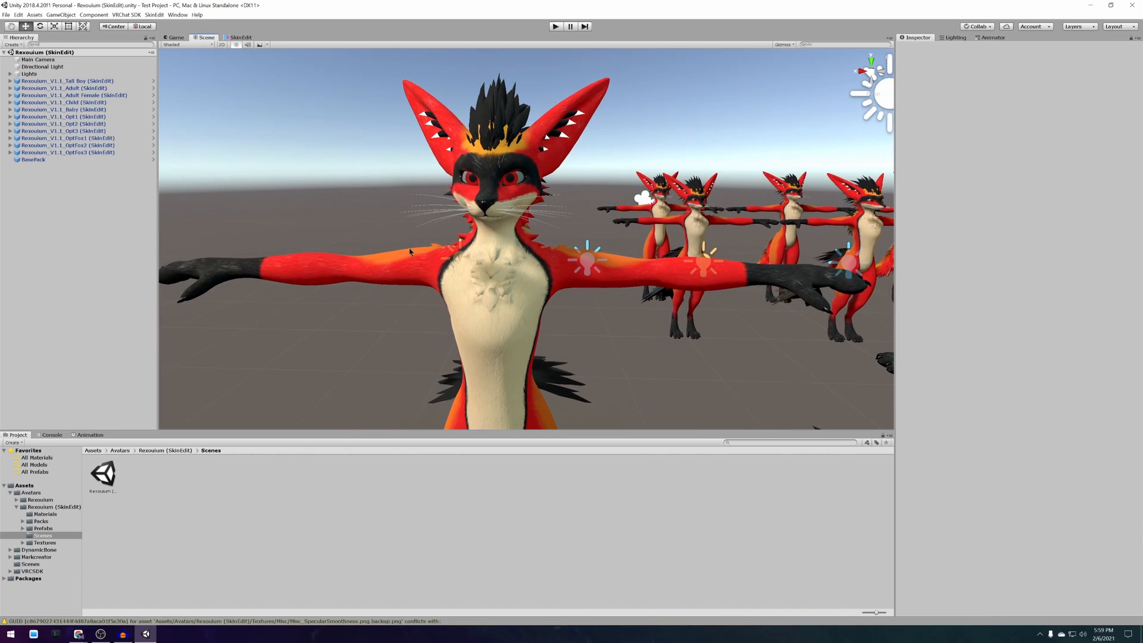
{"action": "mouse_move", "coordinate": [125, 14]}
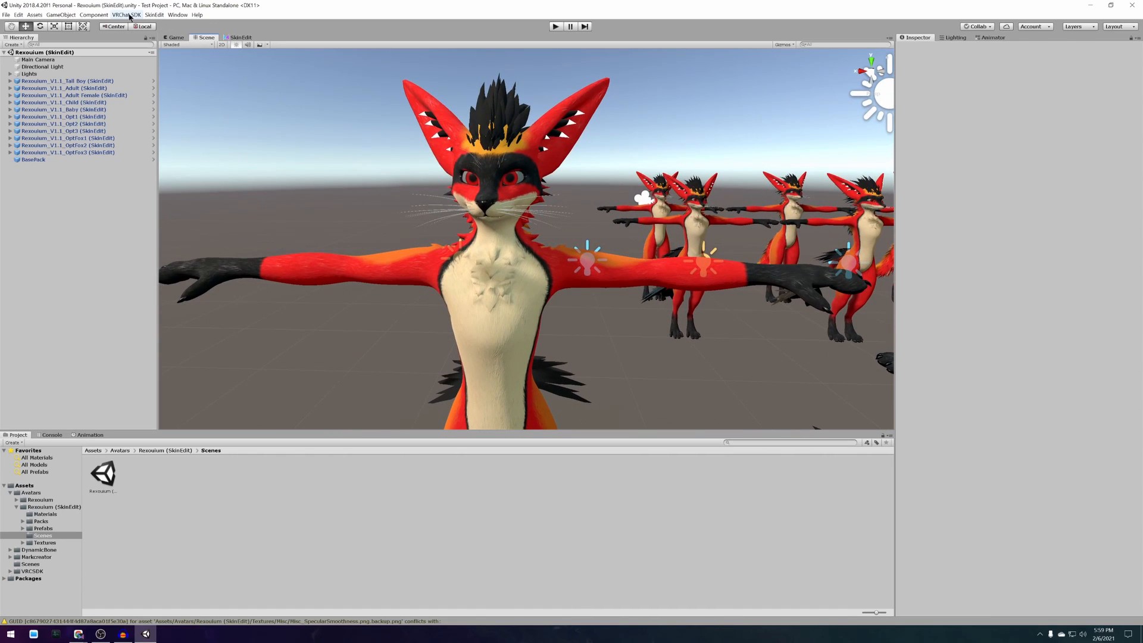
Show the VRChat SDK control panel and sign in to the VRChat account
{"action": "left_click", "coordinate": [125, 15]}
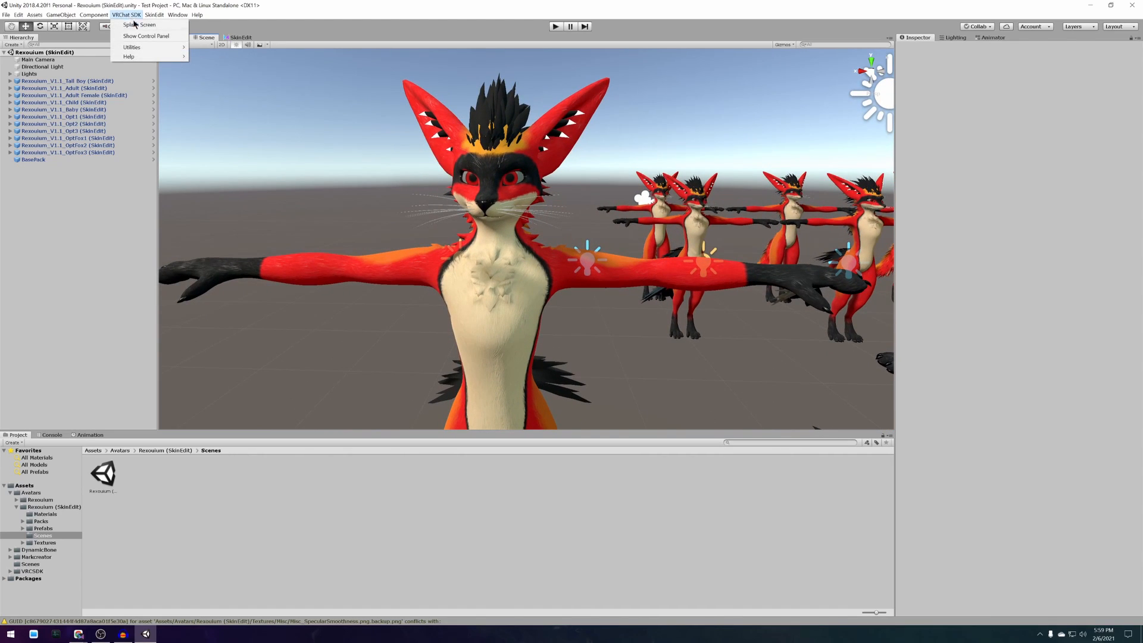
{"action": "mouse_move", "coordinate": [145, 36]}
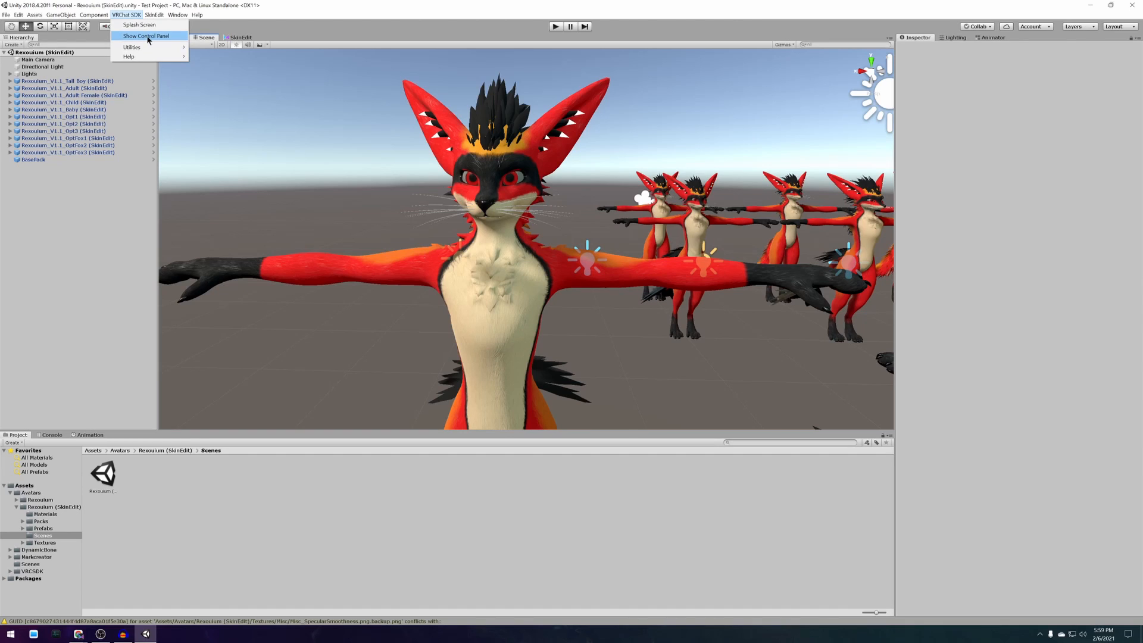
{"action": "left_click", "coordinate": [145, 36]}
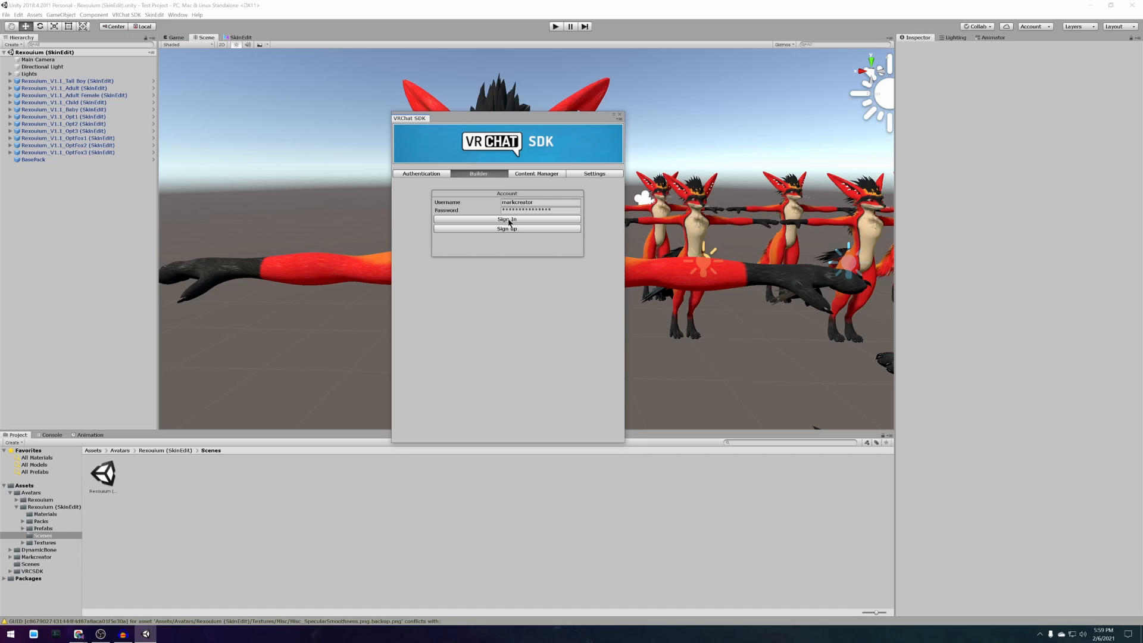
{"action": "left_click", "coordinate": [506, 219]}
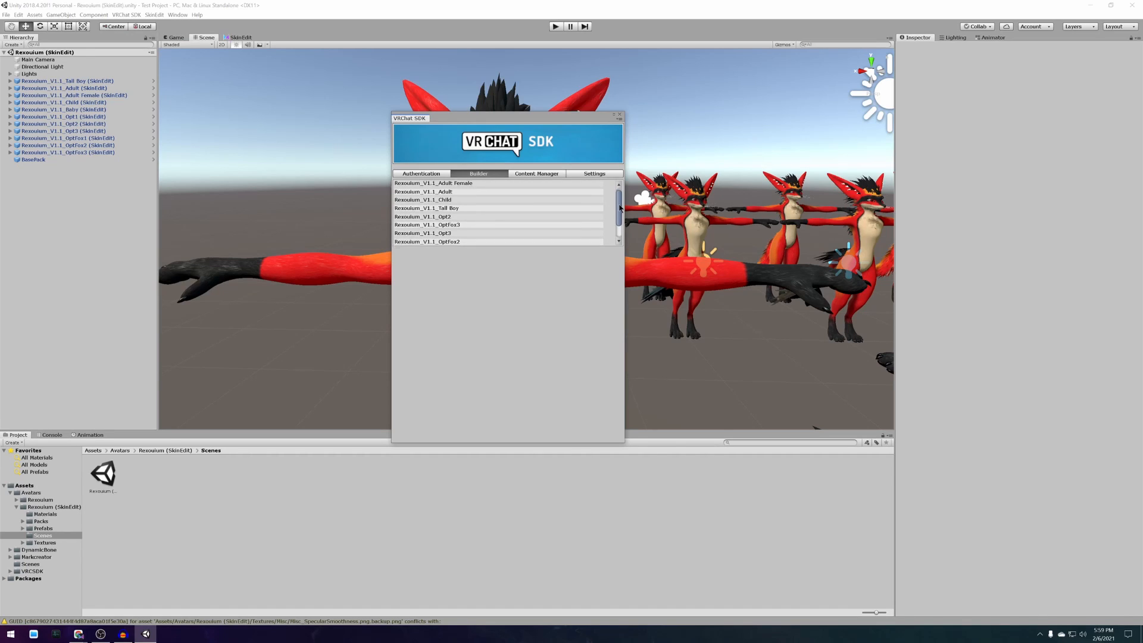
In the Builder, select Rexouium_V1.1_Tall Boy and Build & Publish it for Windows
{"action": "scroll", "scroll_direction": "up", "scroll_amount": 3}
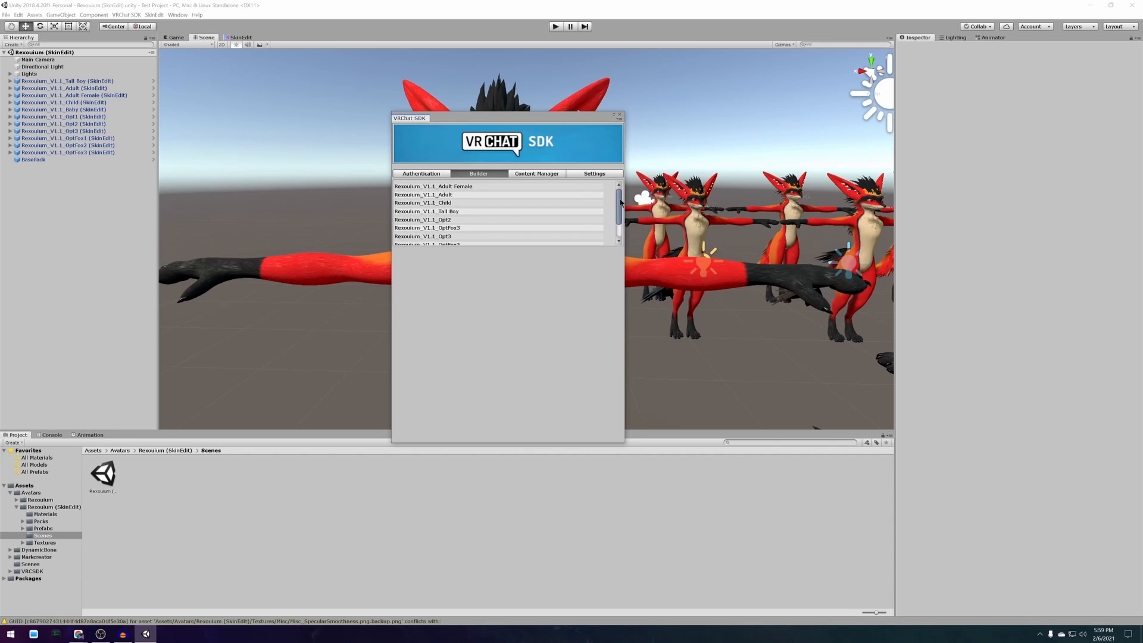
{"action": "left_click", "coordinate": [428, 212]}
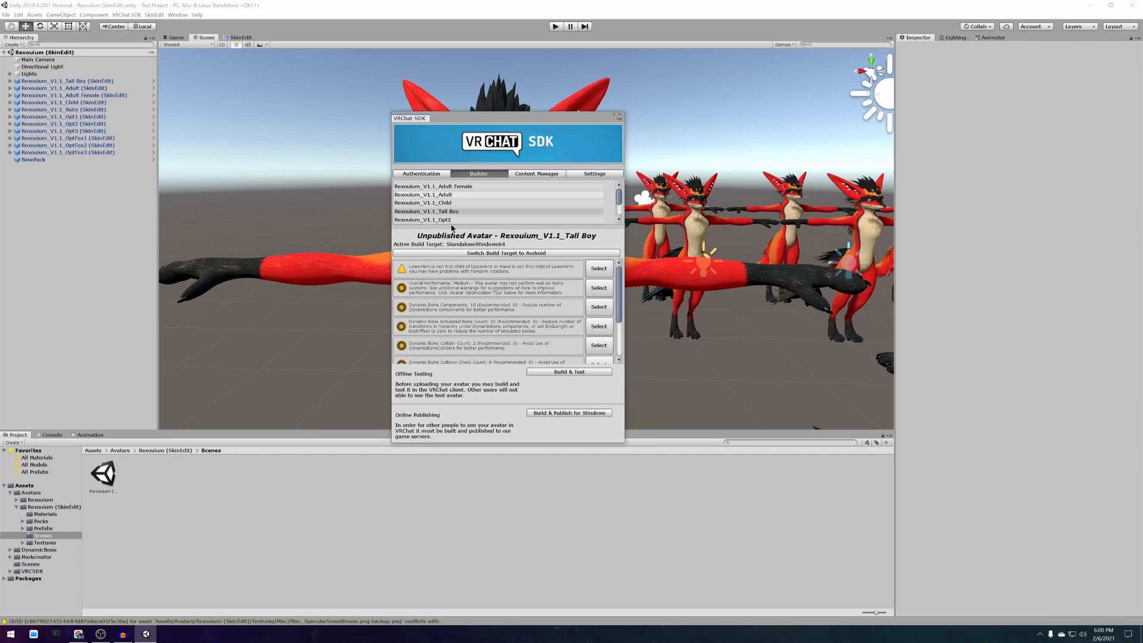
{"action": "scroll", "scroll_direction": "down", "scroll_amount": 3}
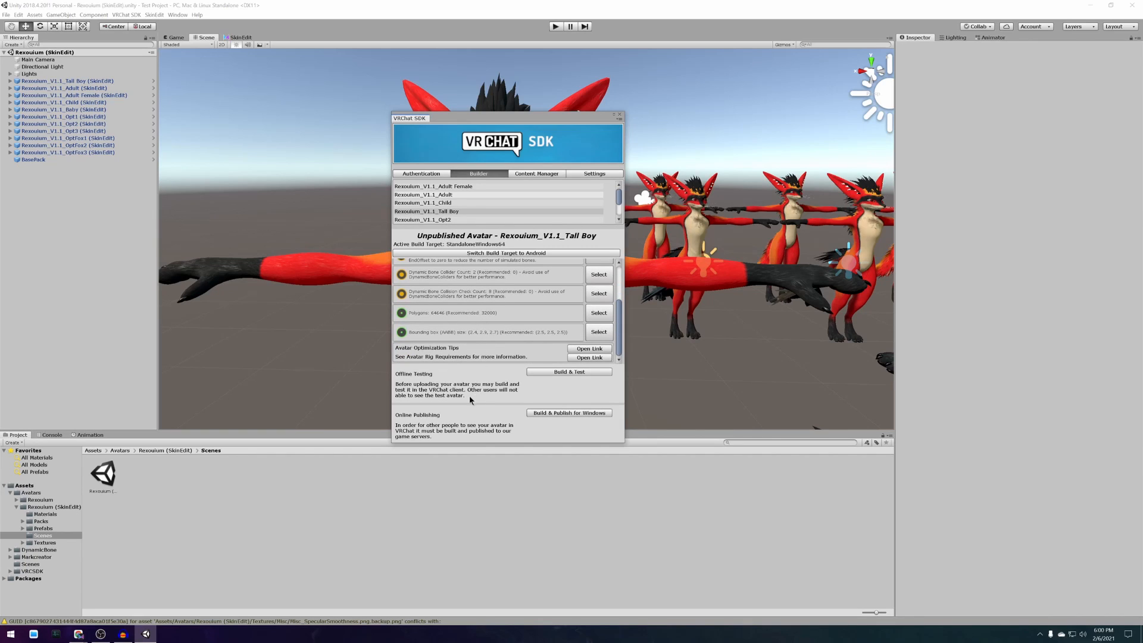
{"action": "left_click", "coordinate": [569, 413]}
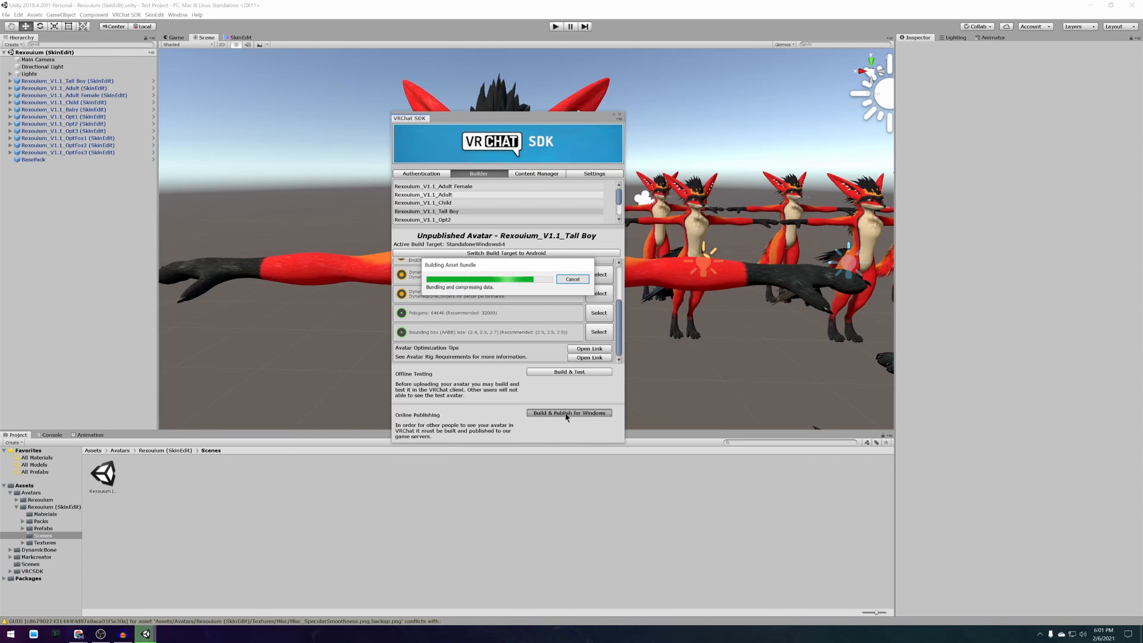
{"action": "left_click", "coordinate": [569, 414]}
{"action": "type", "text": "Test Rex"}
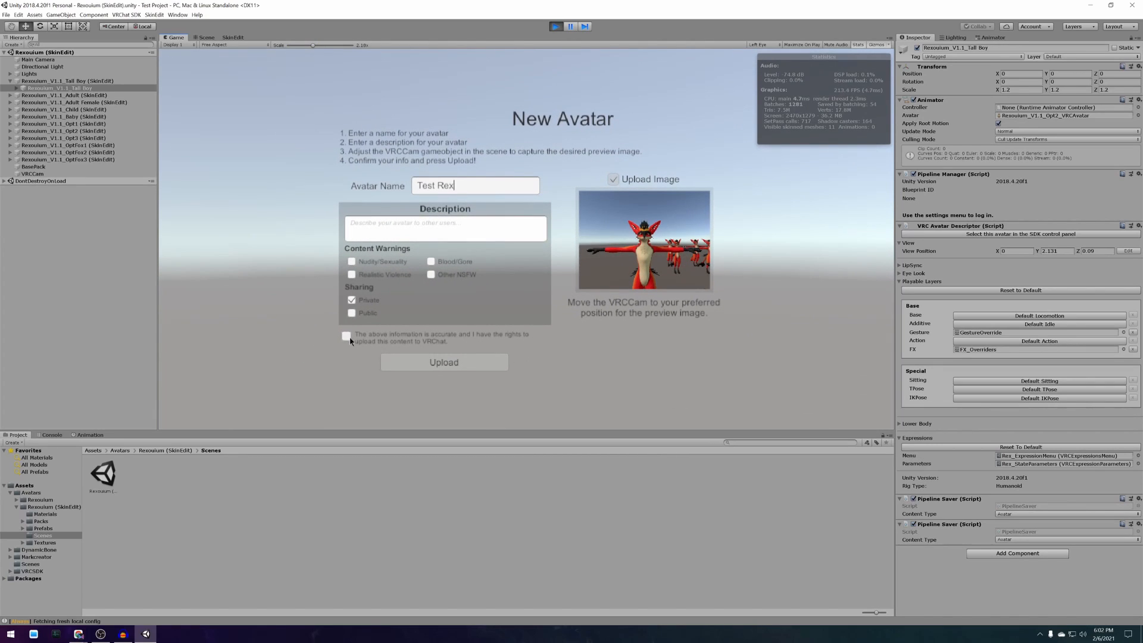
Tick the content-rights checkbox for Test Rex and return to the Scene view
{"action": "left_click", "coordinate": [347, 336]}
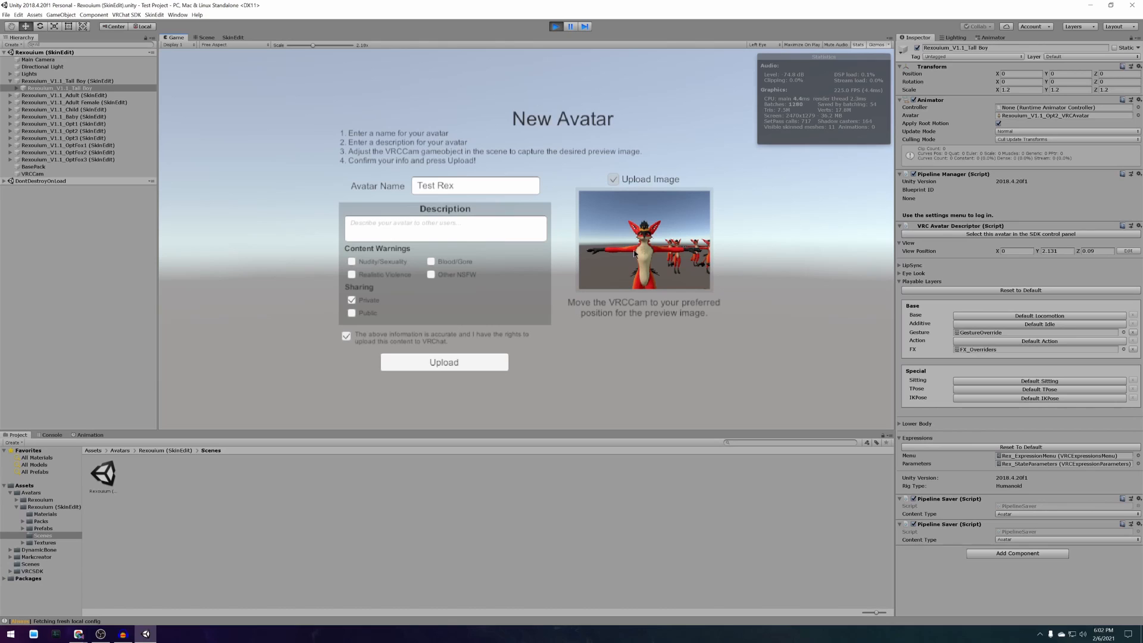
{"action": "left_click", "coordinate": [206, 37]}
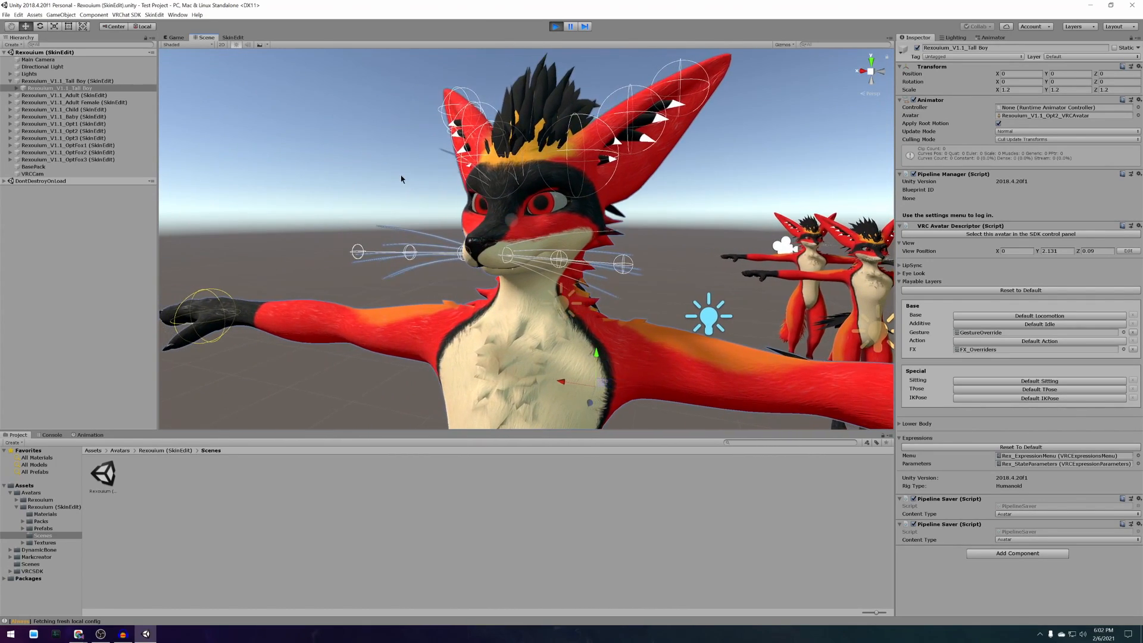
Frame the face with VRCCam, confirm upload rights and upload Test Rex to VRChat
{"action": "left_click", "coordinate": [33, 174]}
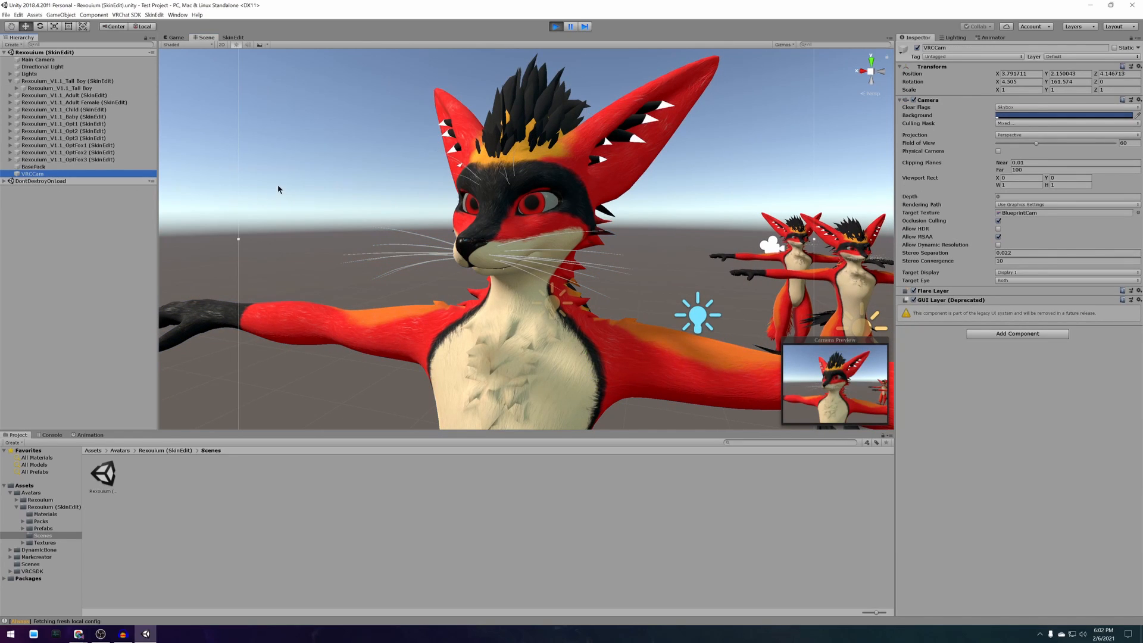
{"action": "left_click", "coordinate": [175, 37]}
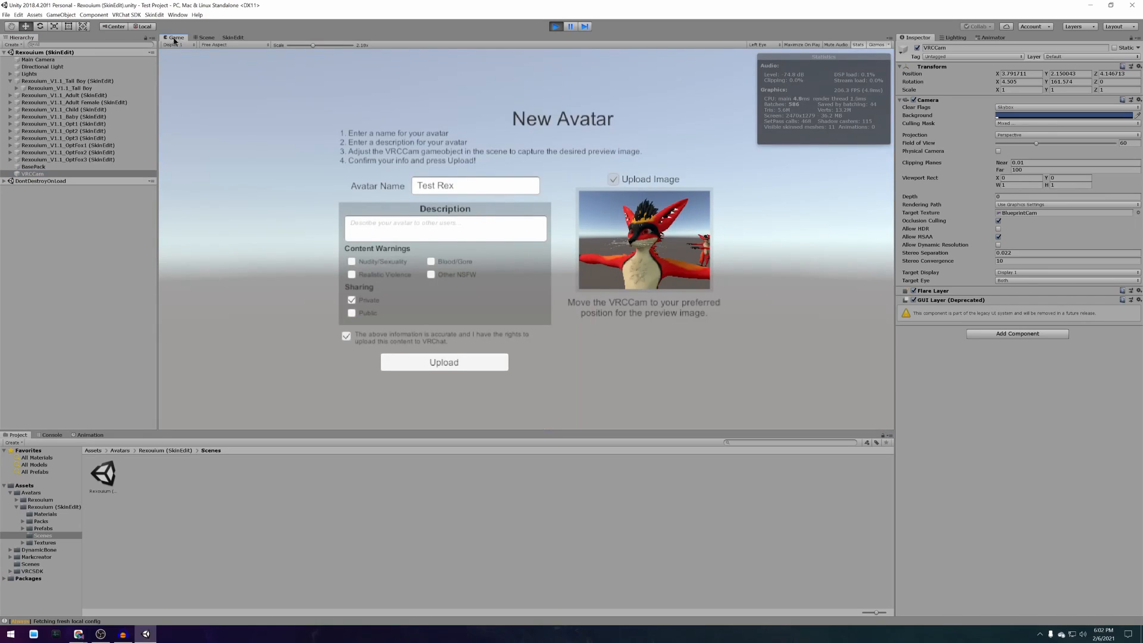
{"action": "left_click", "coordinate": [346, 335]}
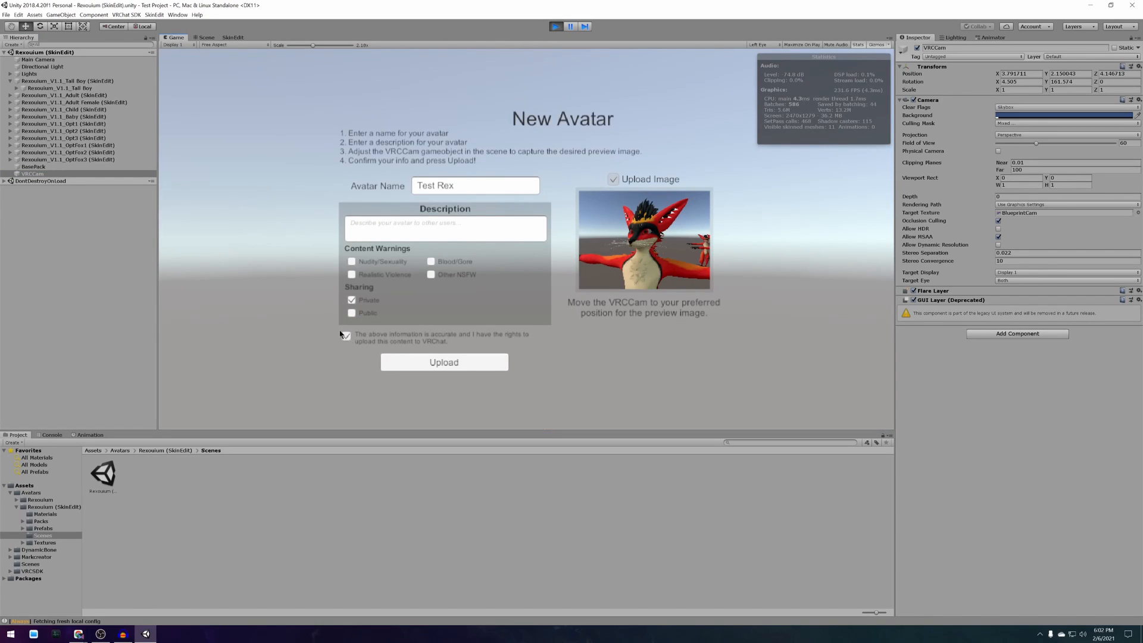
{"action": "left_click", "coordinate": [347, 336]}
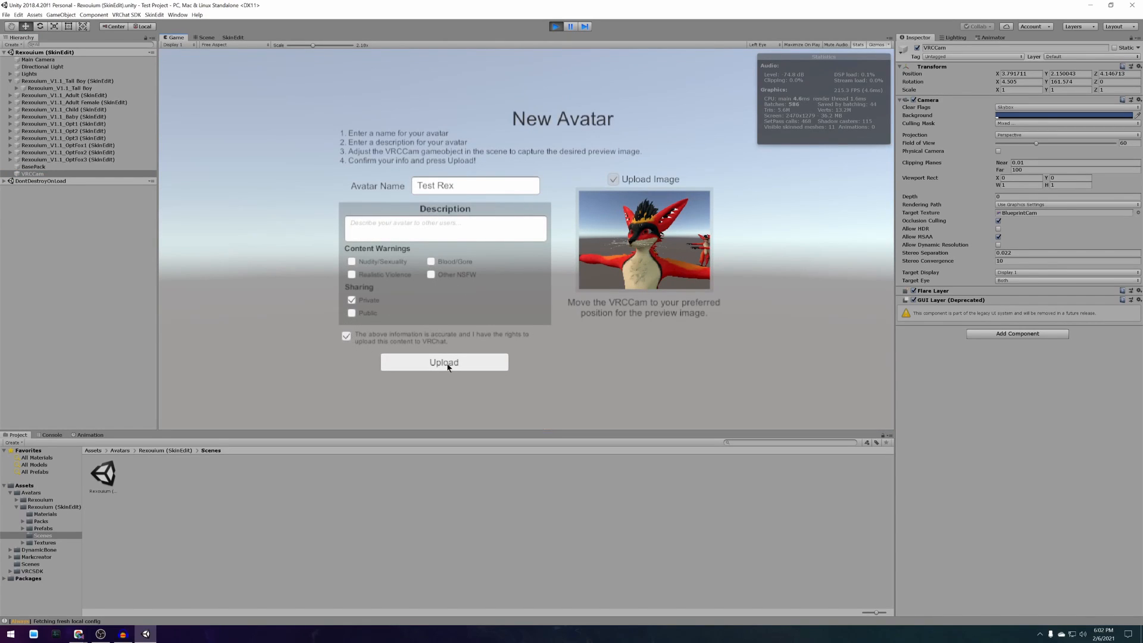
{"action": "left_click", "coordinate": [443, 362]}
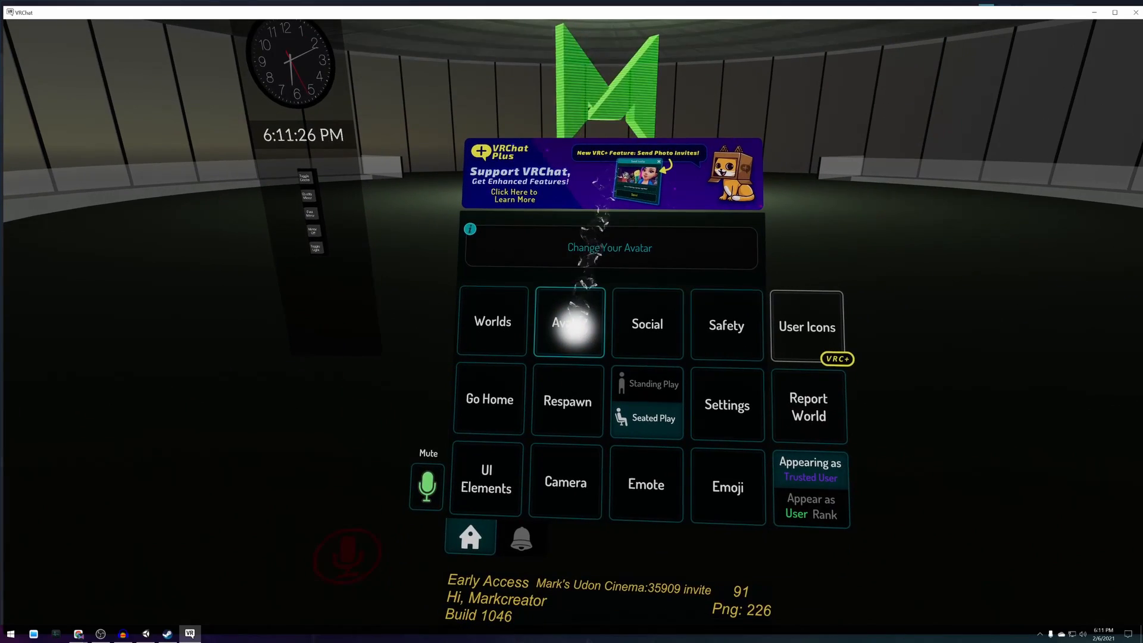
Switch into the uploaded red Rexouium avatar, then bring up the Settings page
{"action": "left_click", "coordinate": [568, 322]}
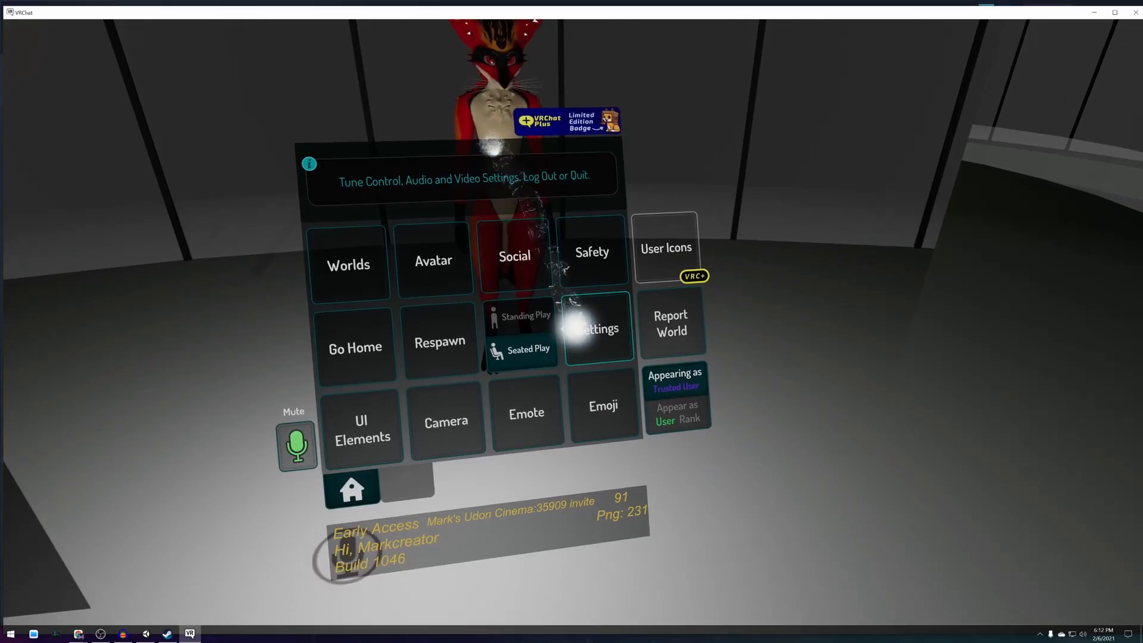
{"action": "left_click", "coordinate": [599, 328]}
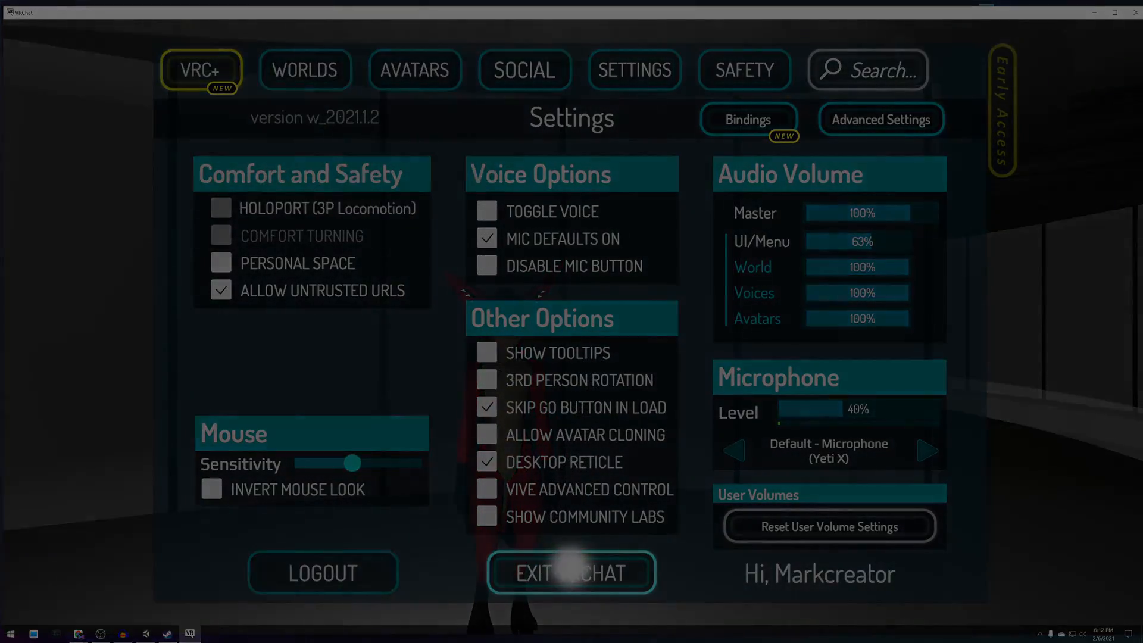